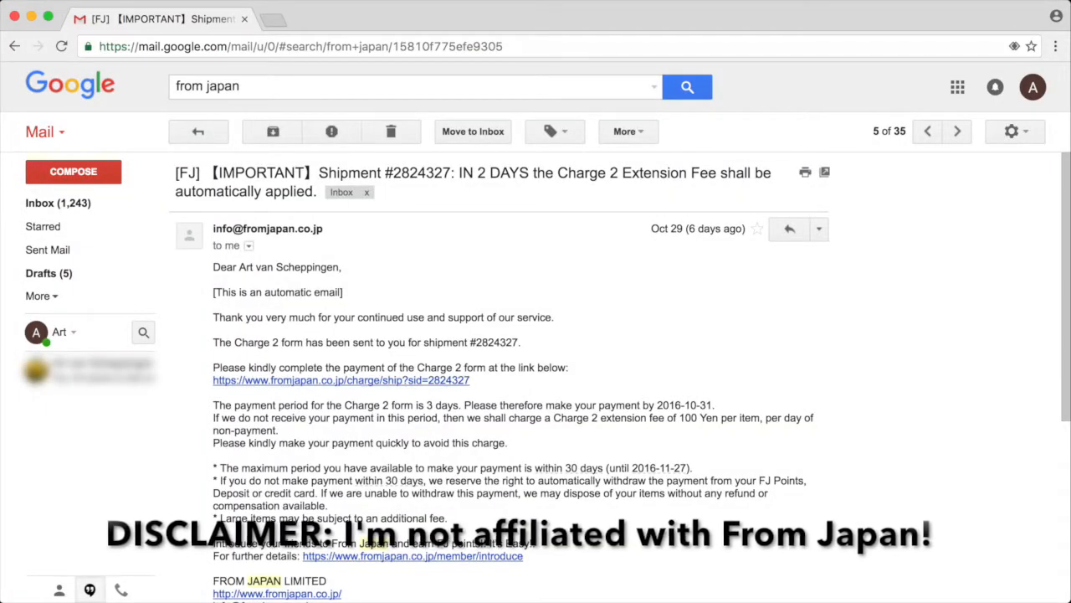
{"action": "left_click", "coordinate": [341, 380]}
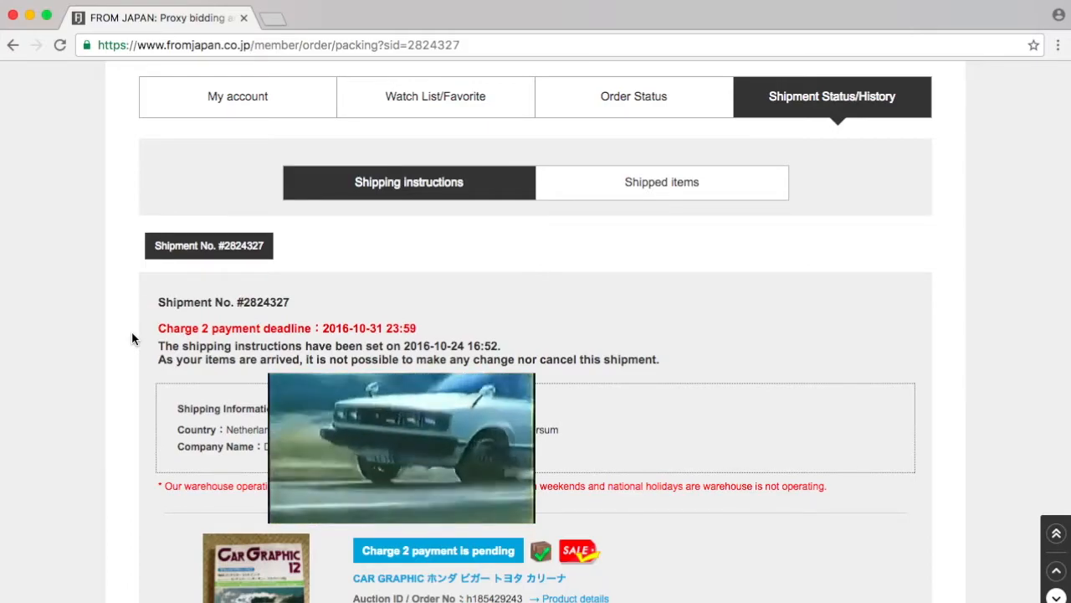
- Scroll to the first item and open its pending Charge 2 payment form
{"action": "scroll", "scroll_direction": "down", "scroll_amount": 3}
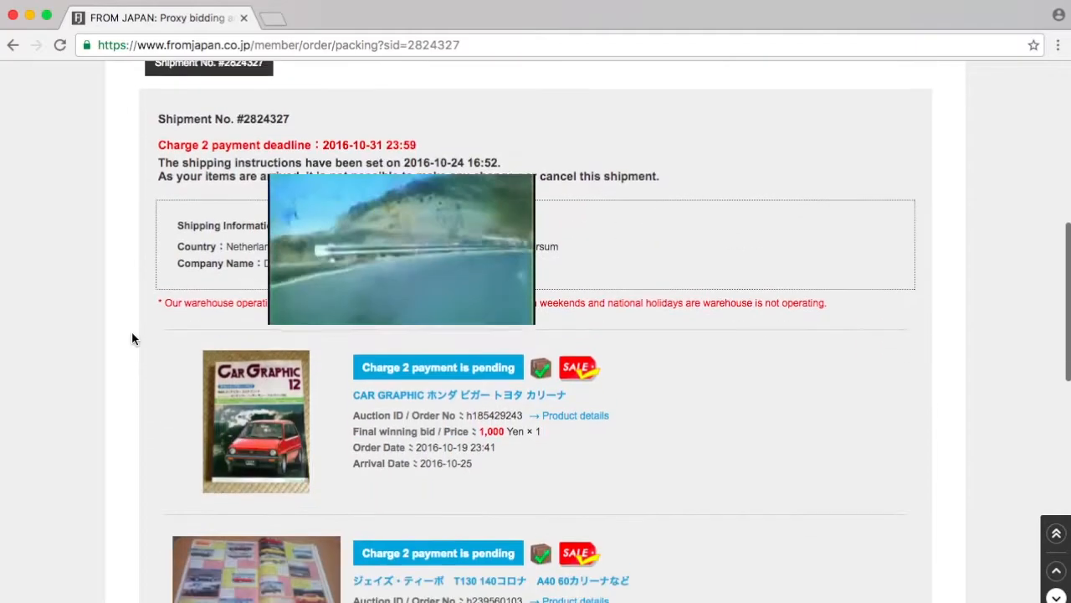
{"action": "scroll", "scroll_direction": "down", "scroll_amount": 3}
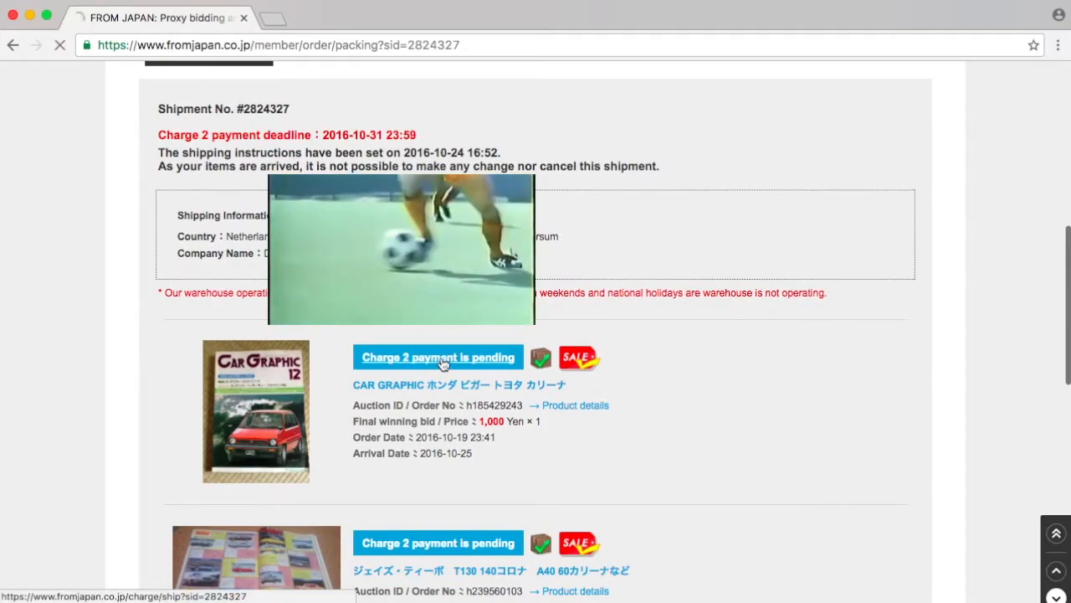
{"action": "left_click", "coordinate": [438, 356]}
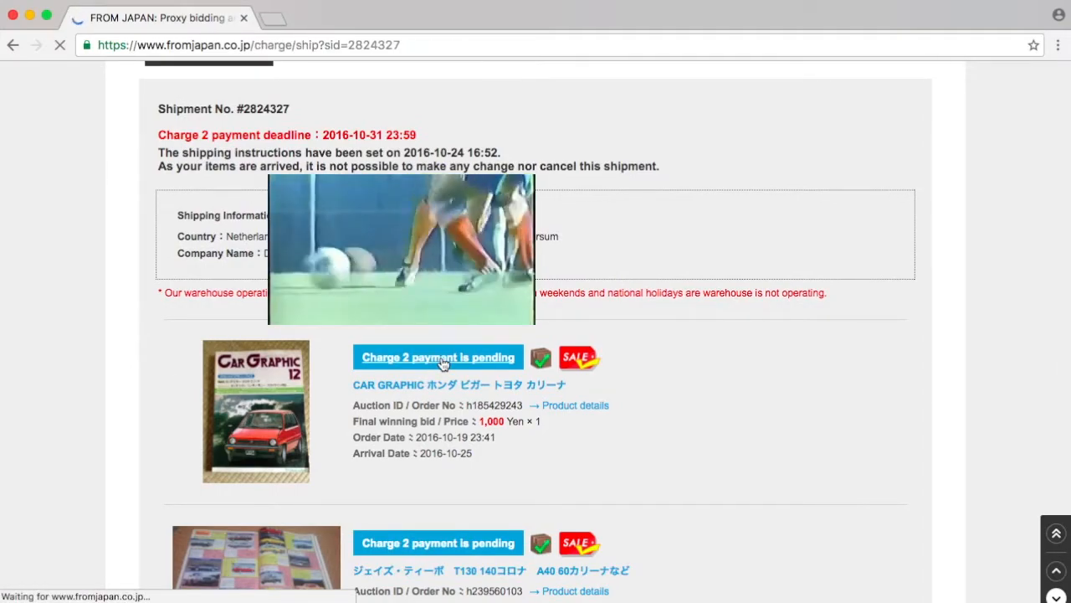
- Replace the items' shipping invoice values of 1,260 and 514 yen with 100
{"action": "left_click", "coordinate": [439, 356]}
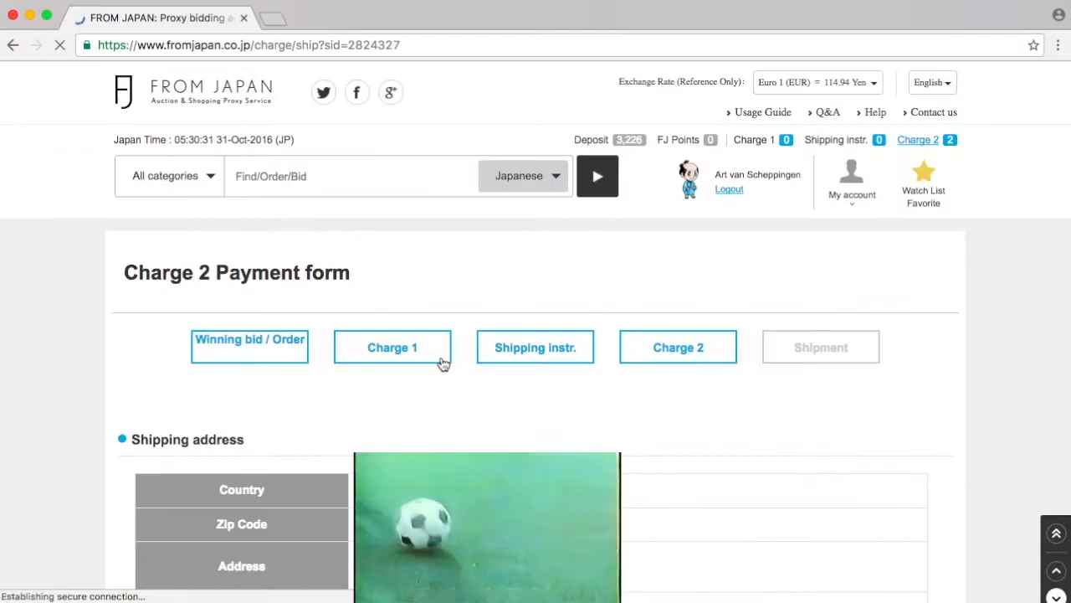
{"action": "scroll", "scroll_direction": "down", "scroll_amount": 3}
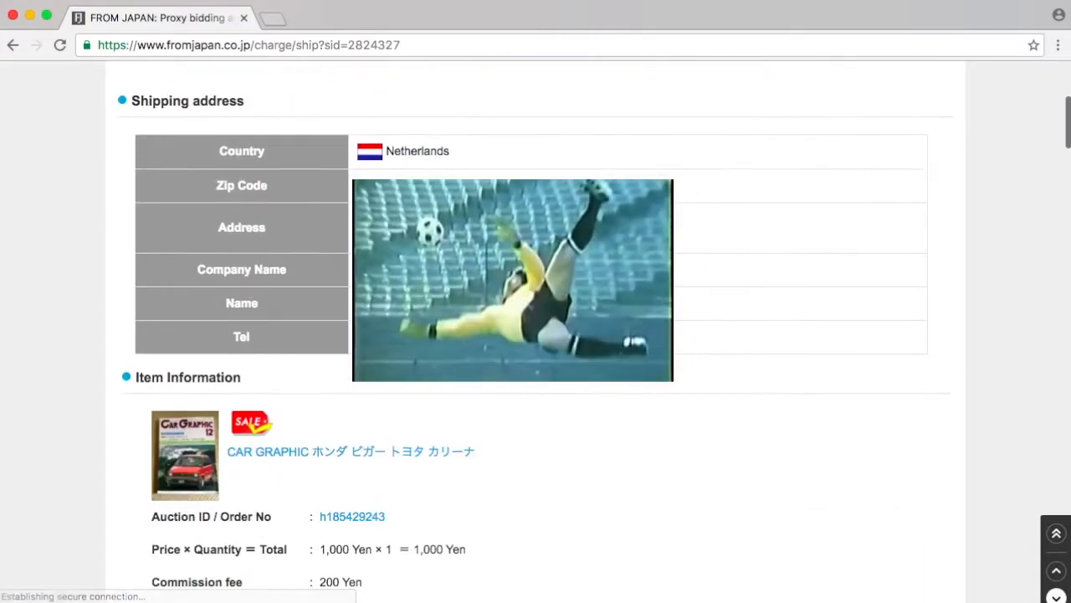
{"action": "scroll", "scroll_direction": "down", "scroll_amount": 3}
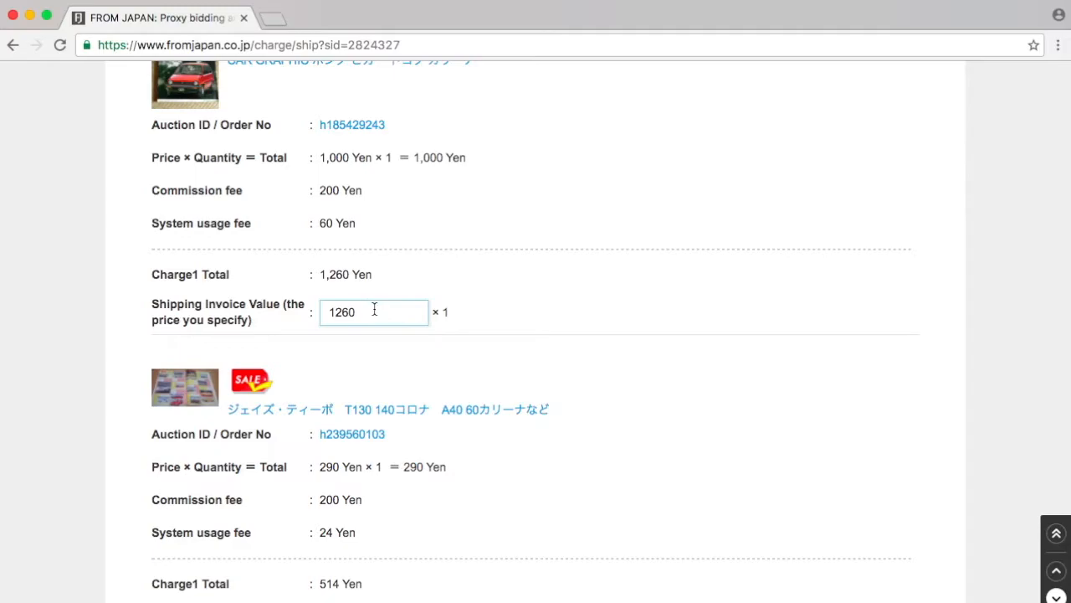
{"action": "double_click", "coordinate": [340, 311]}
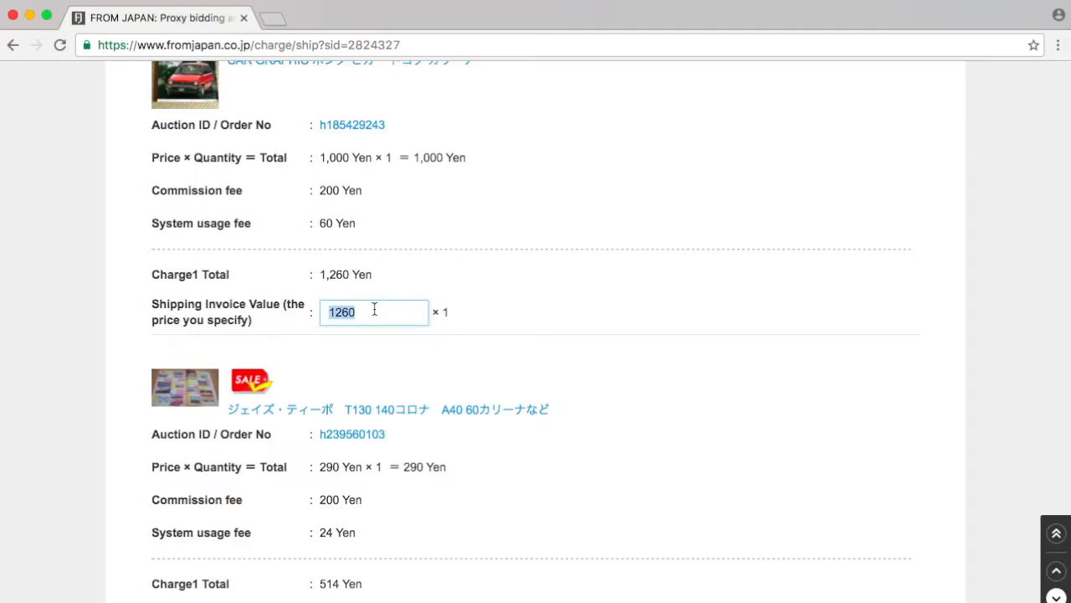
{"action": "type", "text": "10"}
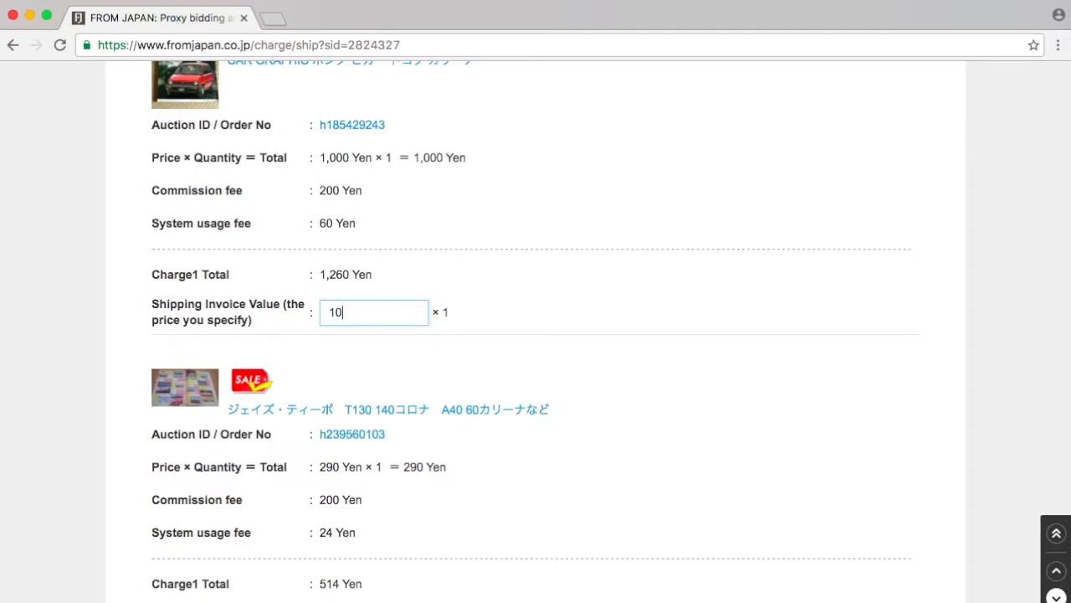
{"action": "scroll", "scroll_direction": "down", "scroll_amount": 3}
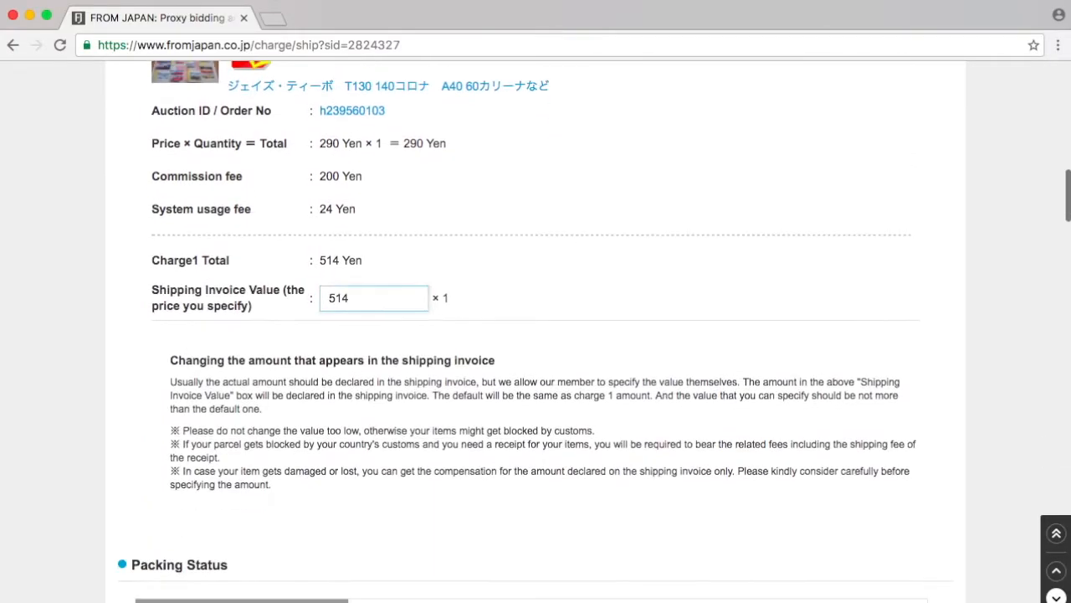
{"action": "type", "text": "1"}
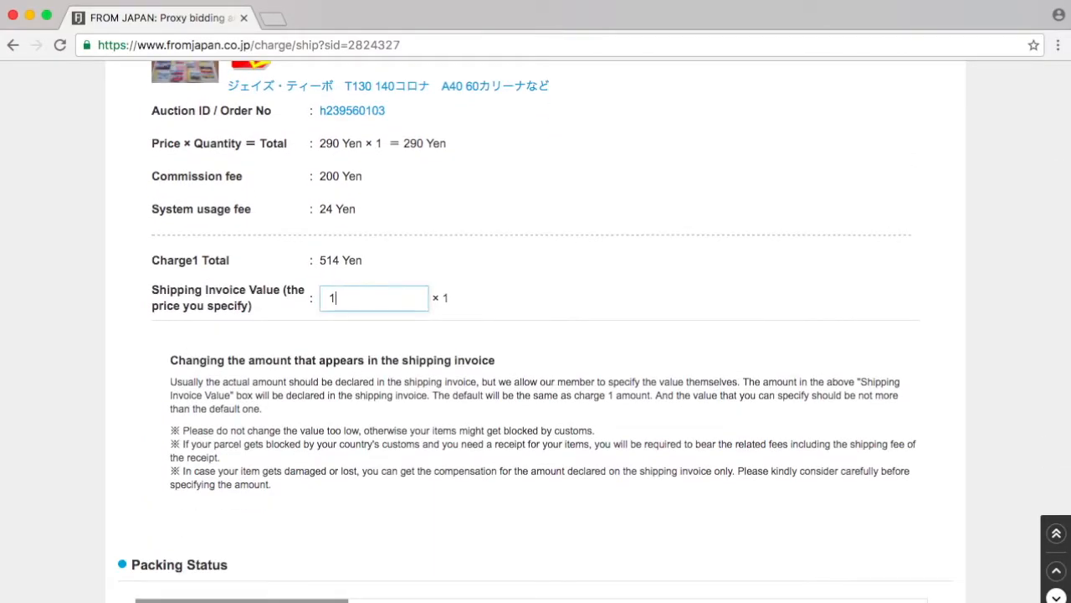
{"action": "type", "text": "00"}
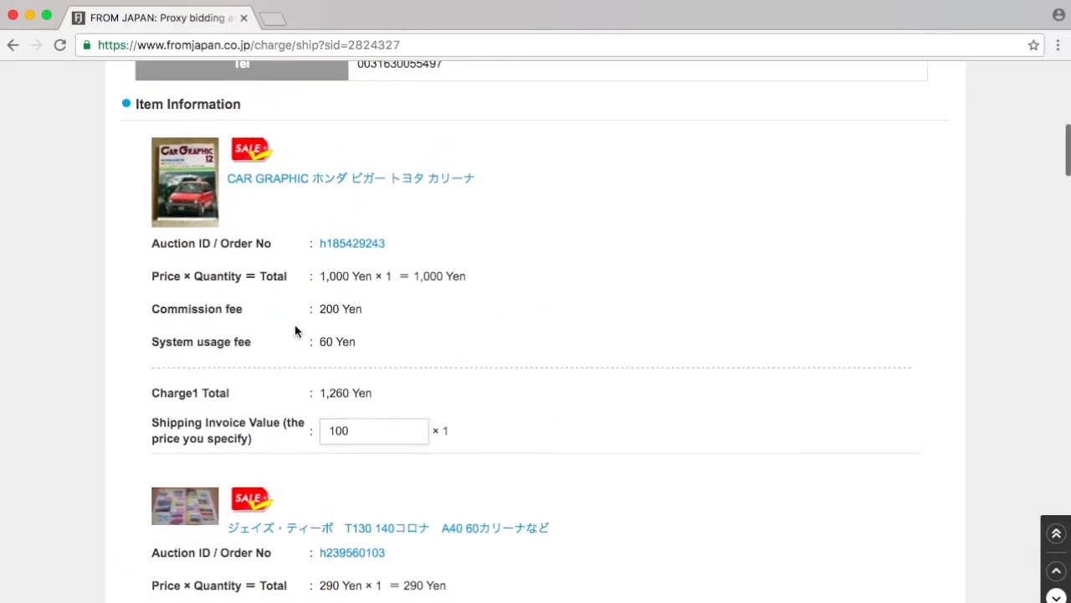
{"action": "left_click", "coordinate": [374, 430]}
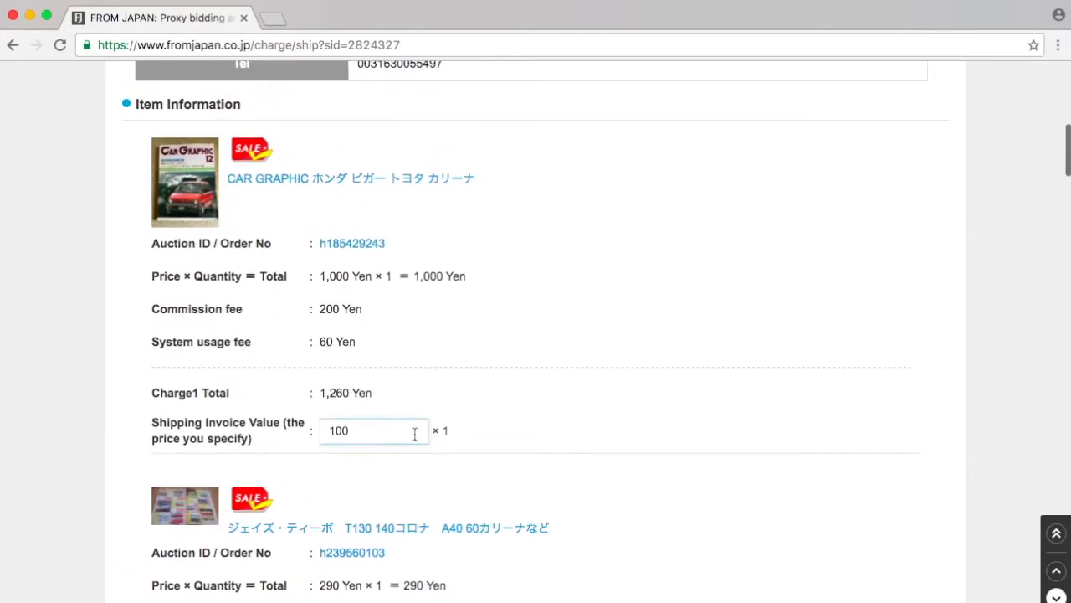
{"action": "scroll", "scroll_direction": "down", "scroll_amount": 3}
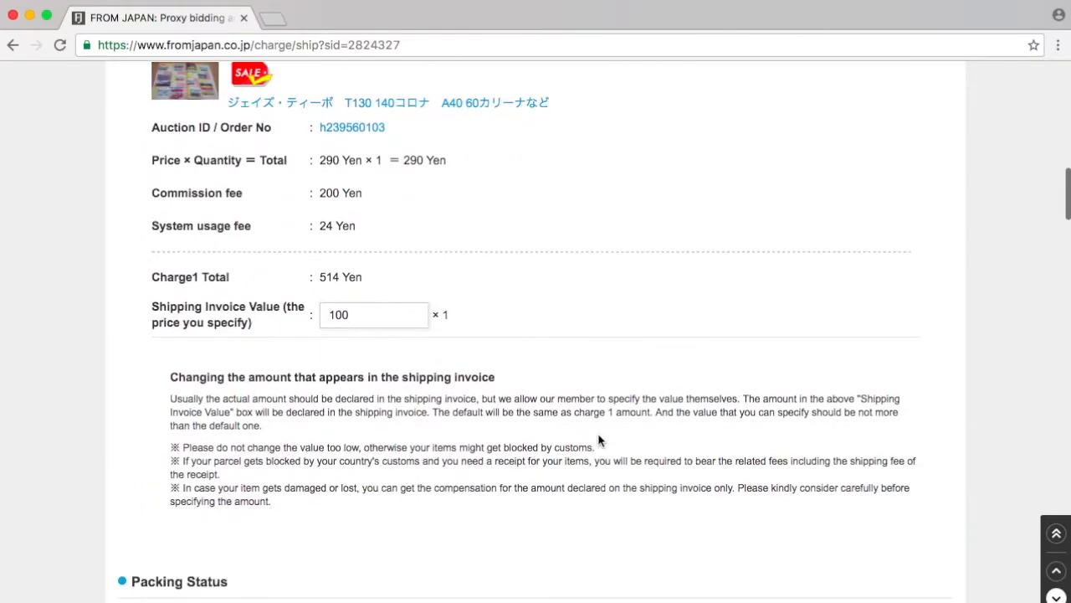
{"action": "scroll", "scroll_direction": "down", "scroll_amount": 3}
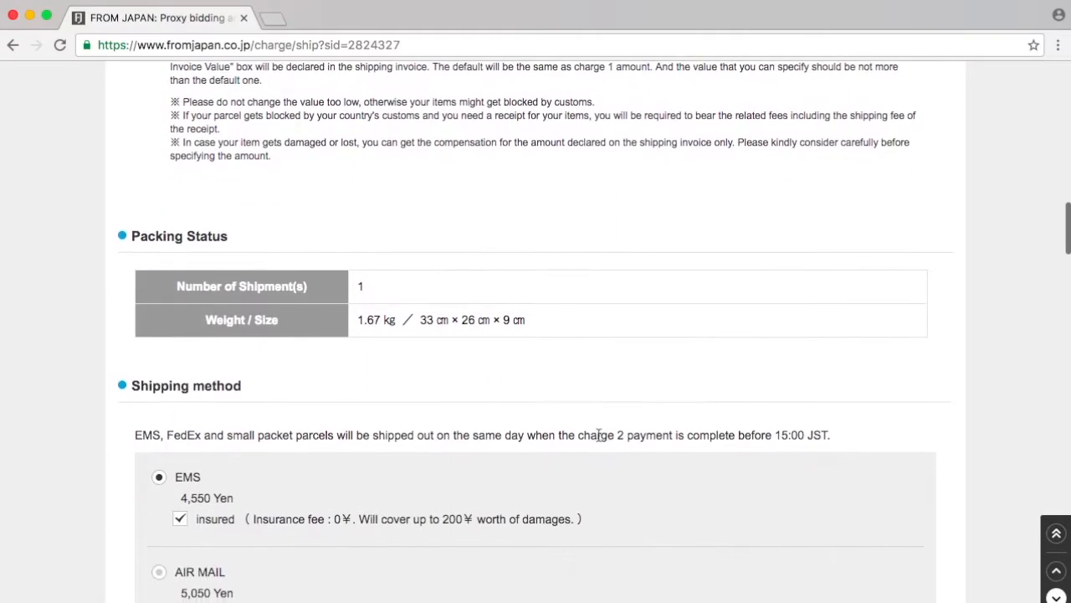
{"action": "mouse_move", "coordinate": [584, 301]}
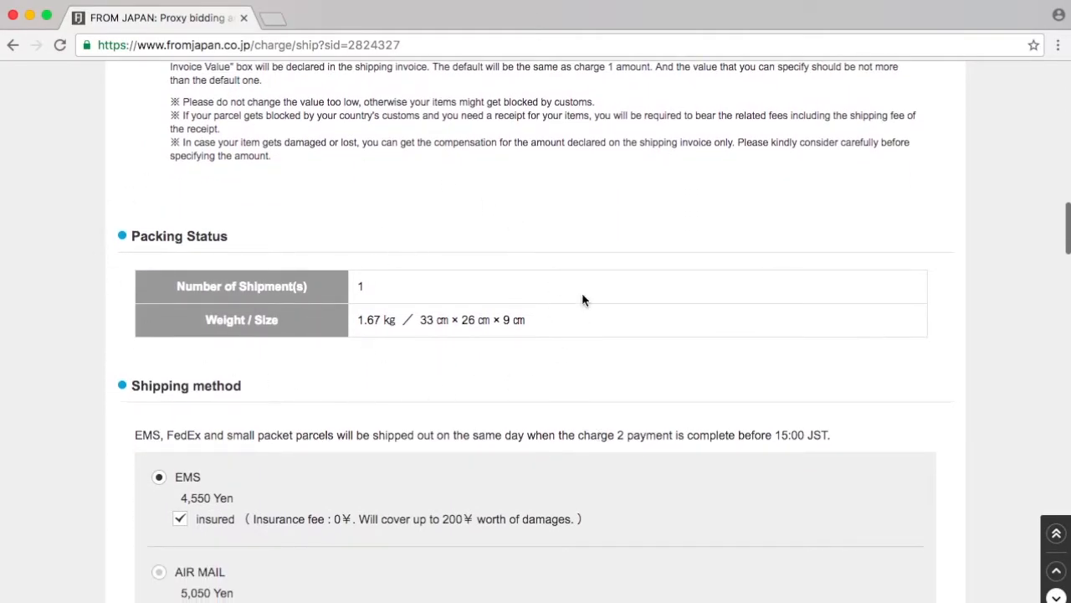
{"action": "scroll", "scroll_direction": "down", "scroll_amount": 3}
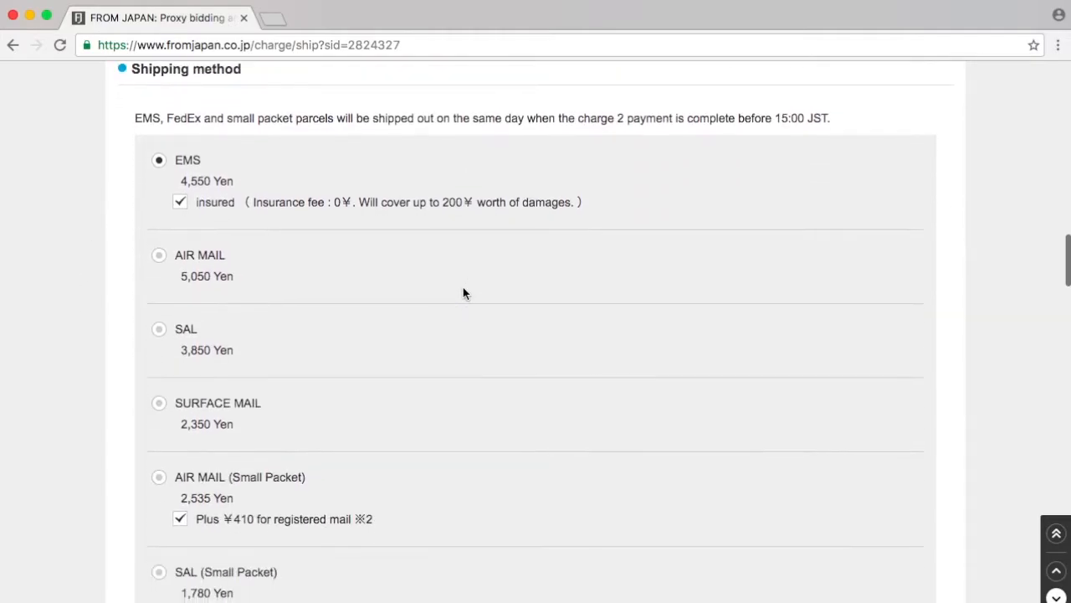
{"action": "scroll", "scroll_direction": "down", "scroll_amount": 3}
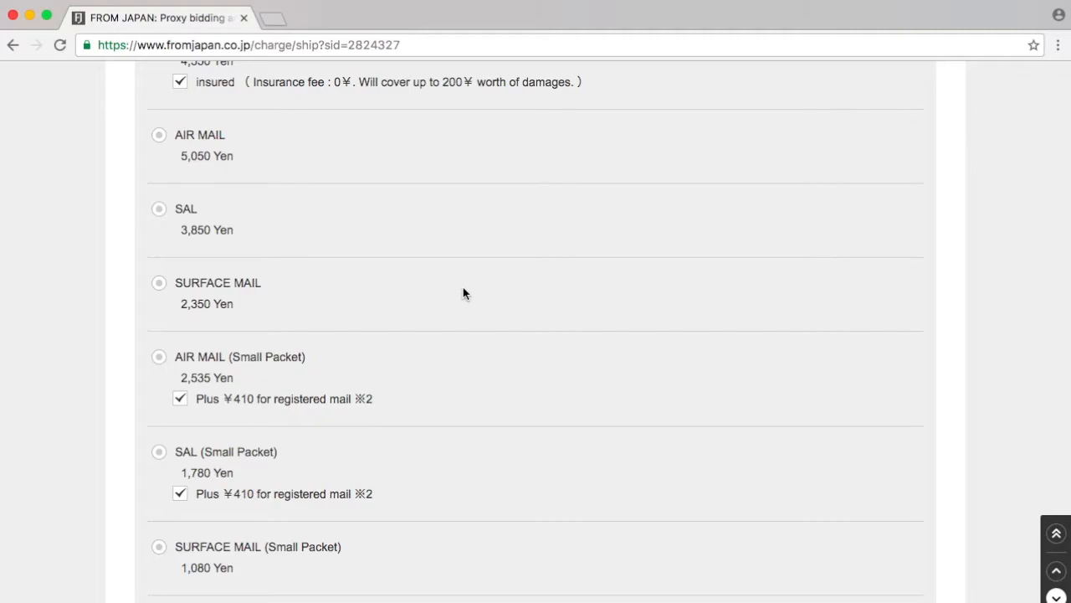
{"action": "mouse_move", "coordinate": [162, 92]}
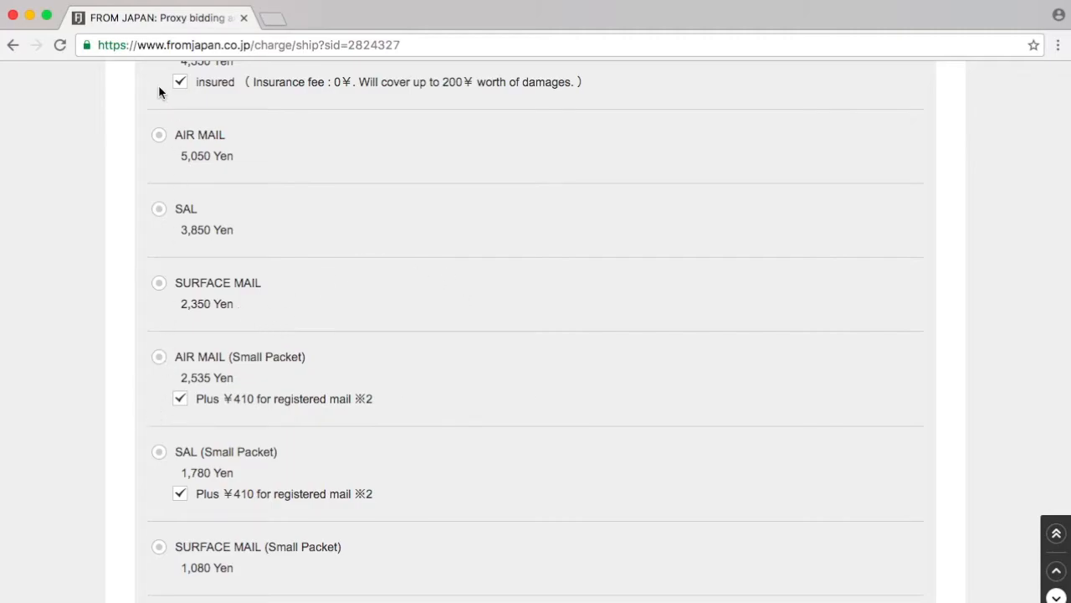
{"action": "mouse_move", "coordinate": [164, 300]}
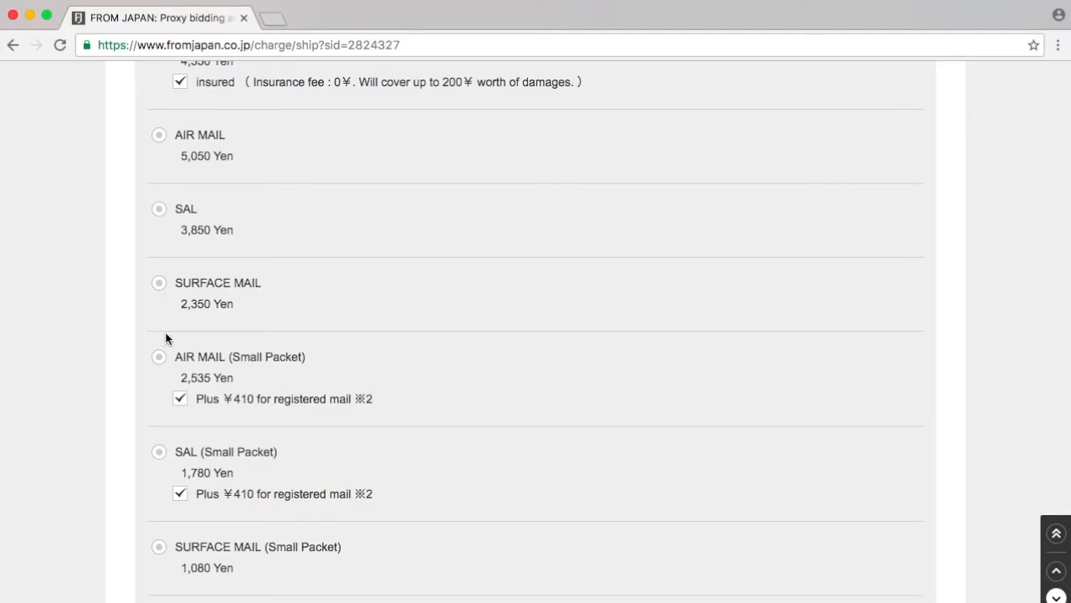
- Try SAL and Air Mail, then settle on Surface Mail (Small Packet) at 1,080 yen
{"action": "scroll", "scroll_direction": "down", "scroll_amount": 3}
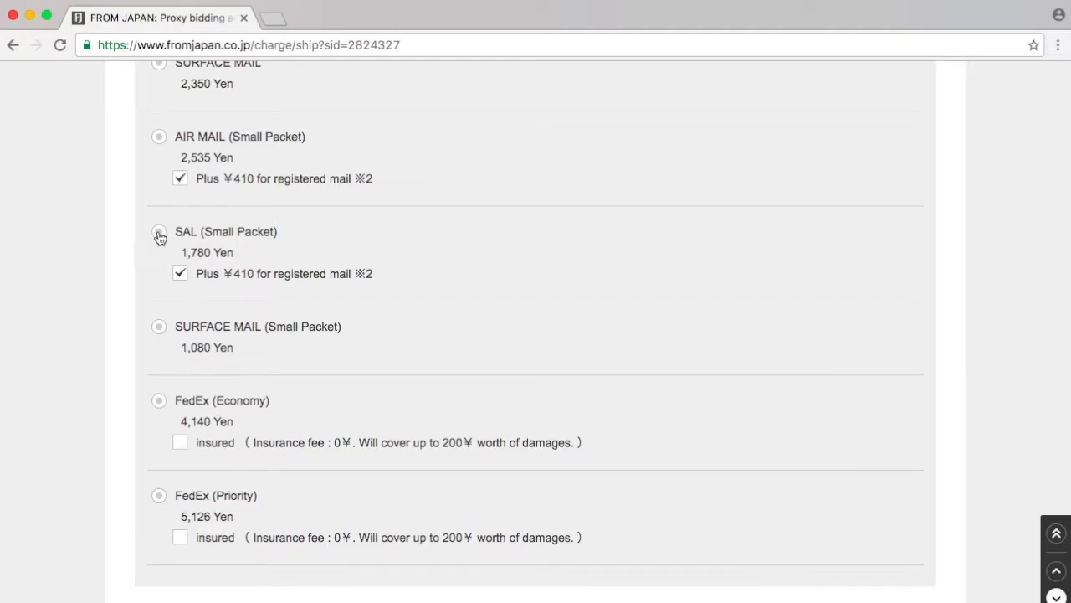
{"action": "left_click", "coordinate": [159, 232]}
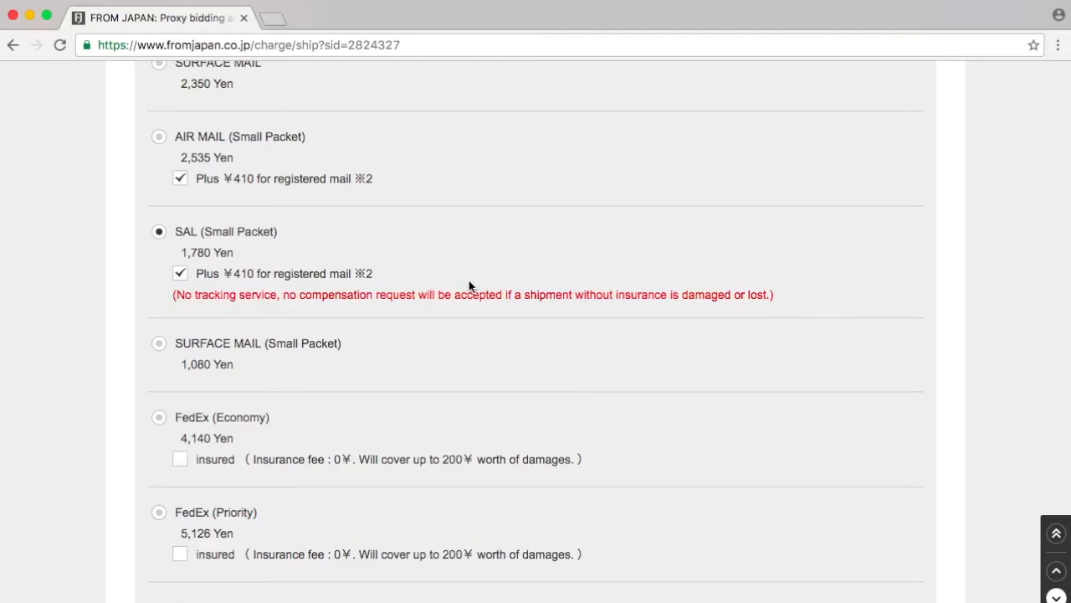
{"action": "mouse_move", "coordinate": [70, 228]}
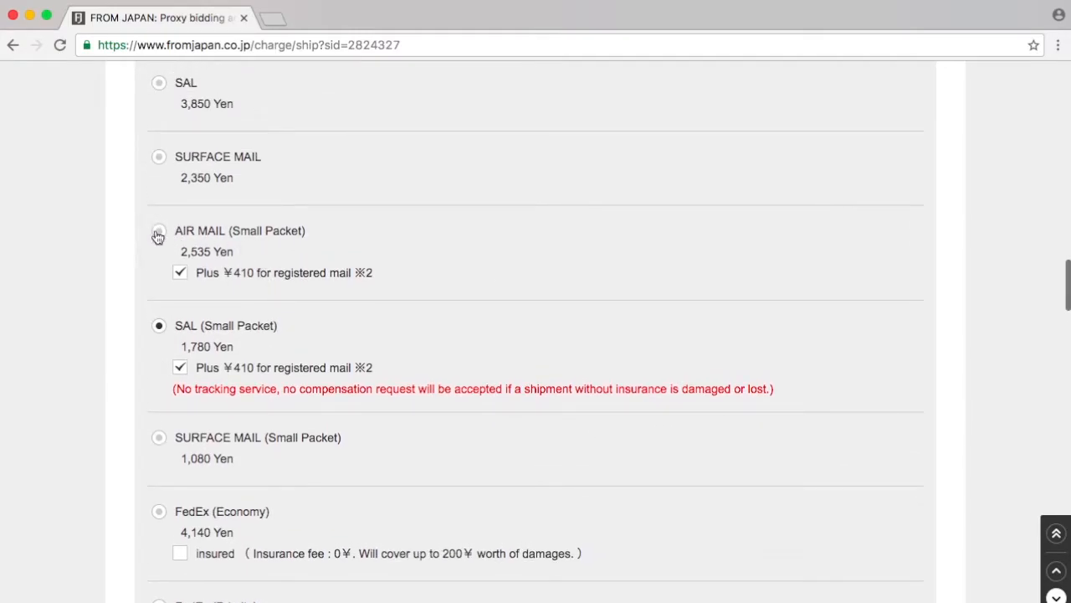
{"action": "left_click", "coordinate": [158, 231]}
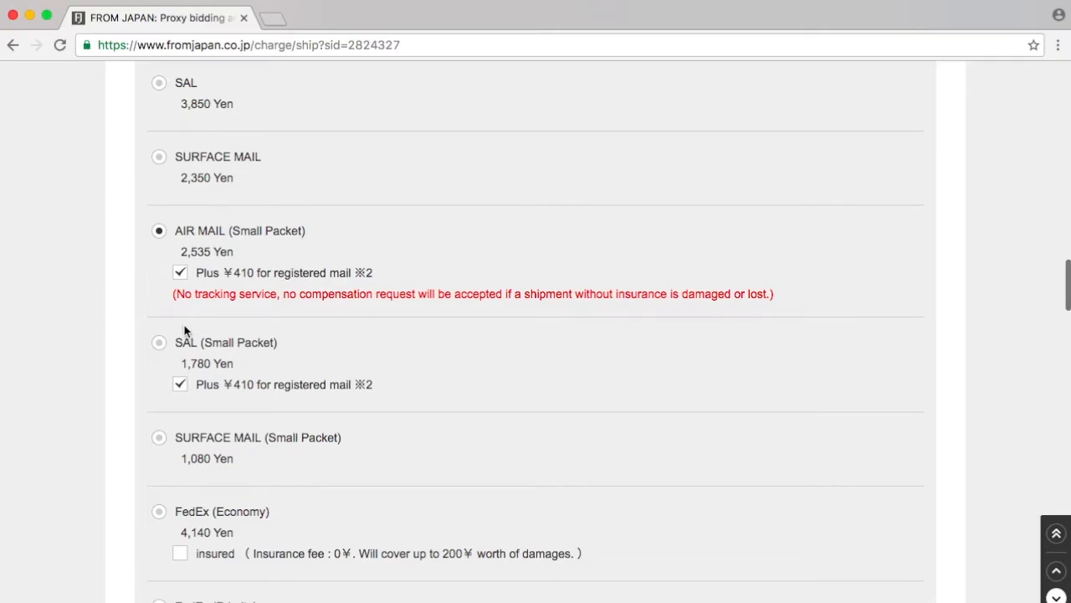
{"action": "mouse_move", "coordinate": [349, 374]}
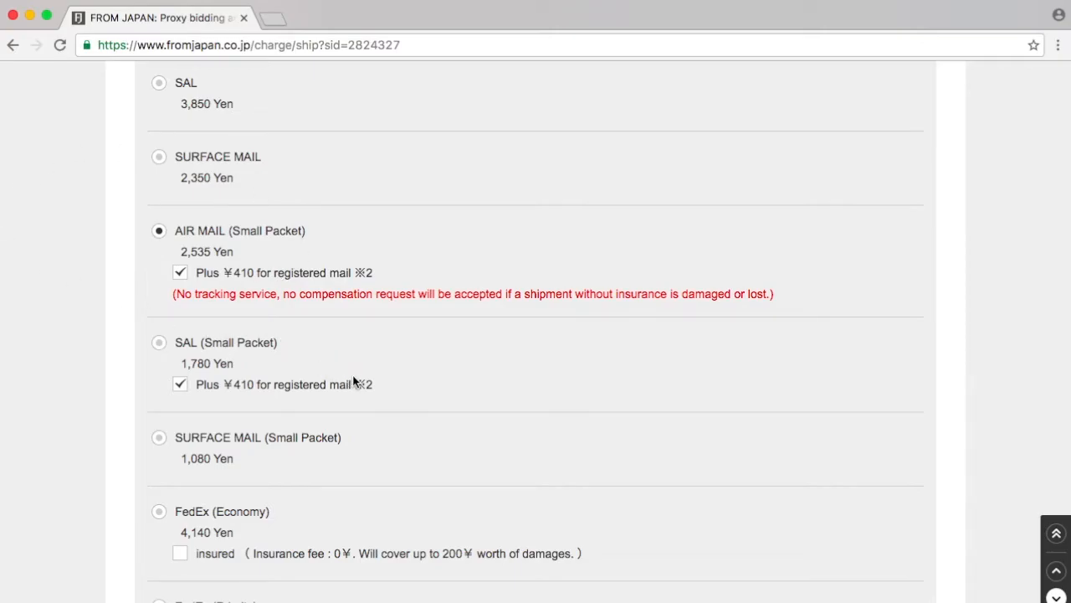
{"action": "left_click", "coordinate": [159, 437]}
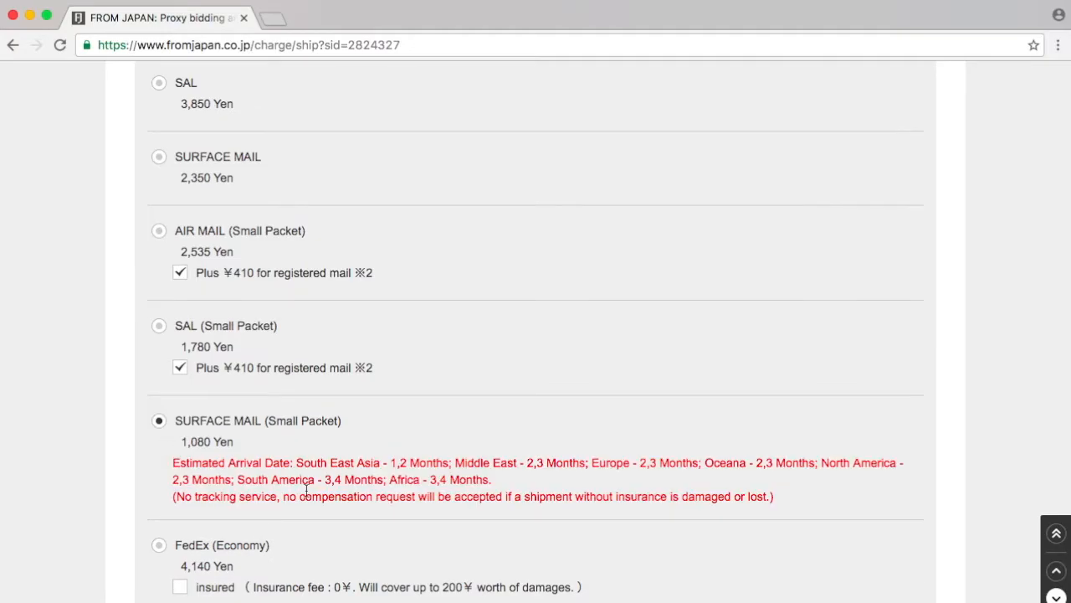
{"action": "scroll", "scroll_direction": "down", "scroll_amount": 3}
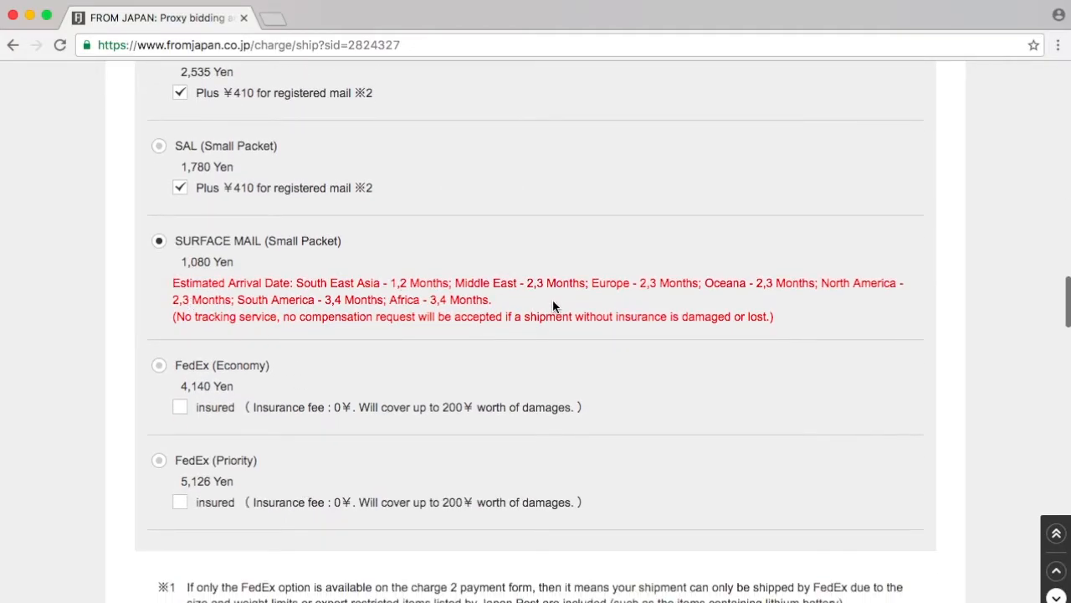
{"action": "mouse_move", "coordinate": [679, 295]}
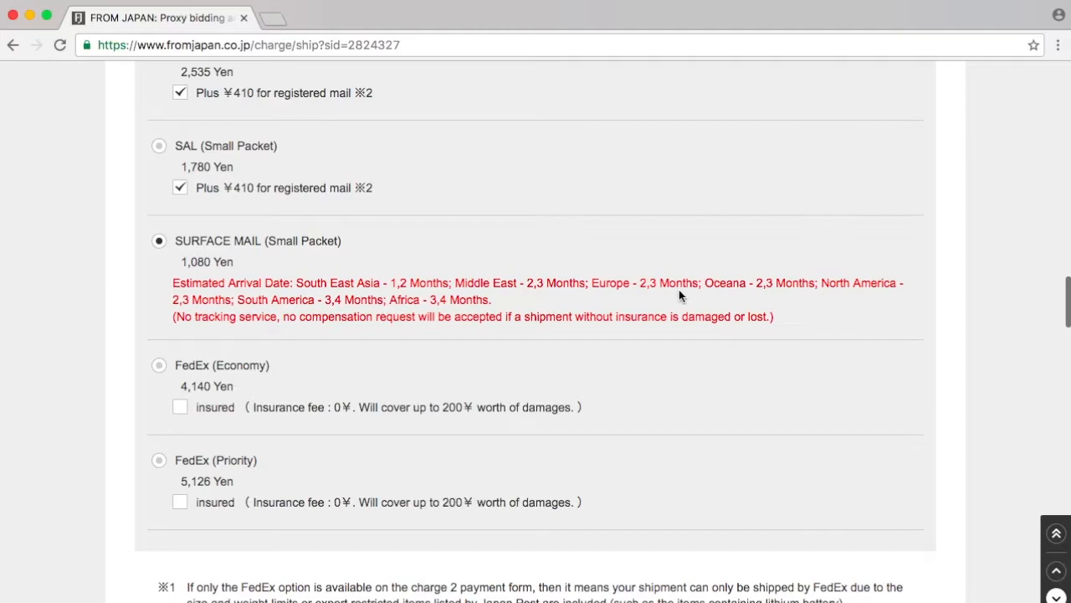
{"action": "left_click_drag", "start_coordinate": [569, 282], "coordinate": [658, 282]}
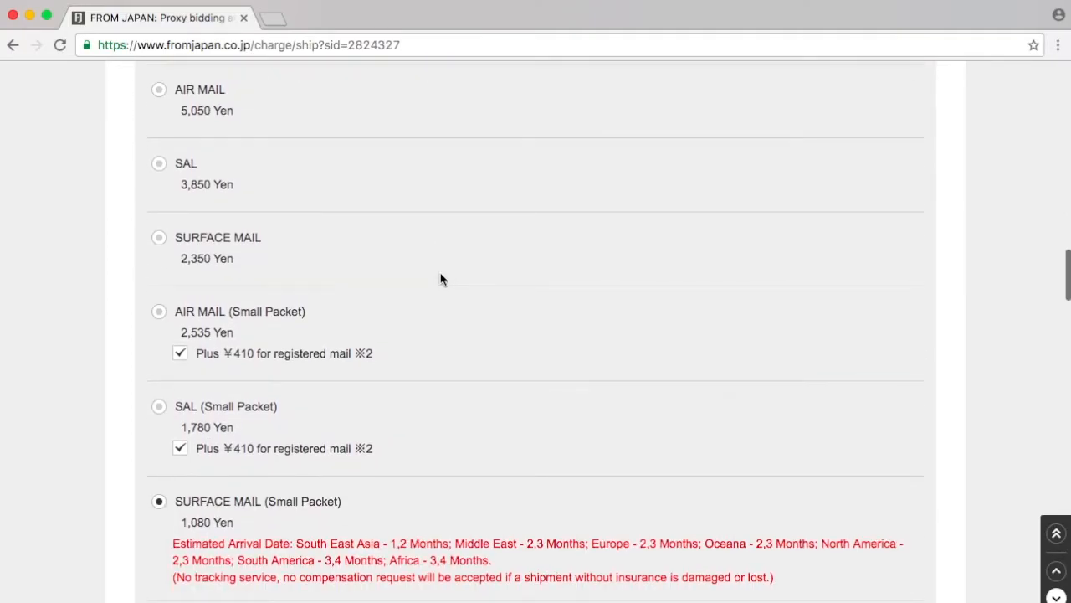
- Switch from SAL back to Air Mail (Small Packet), without ¥410 registered mail
{"action": "scroll", "scroll_direction": "down", "scroll_amount": 3}
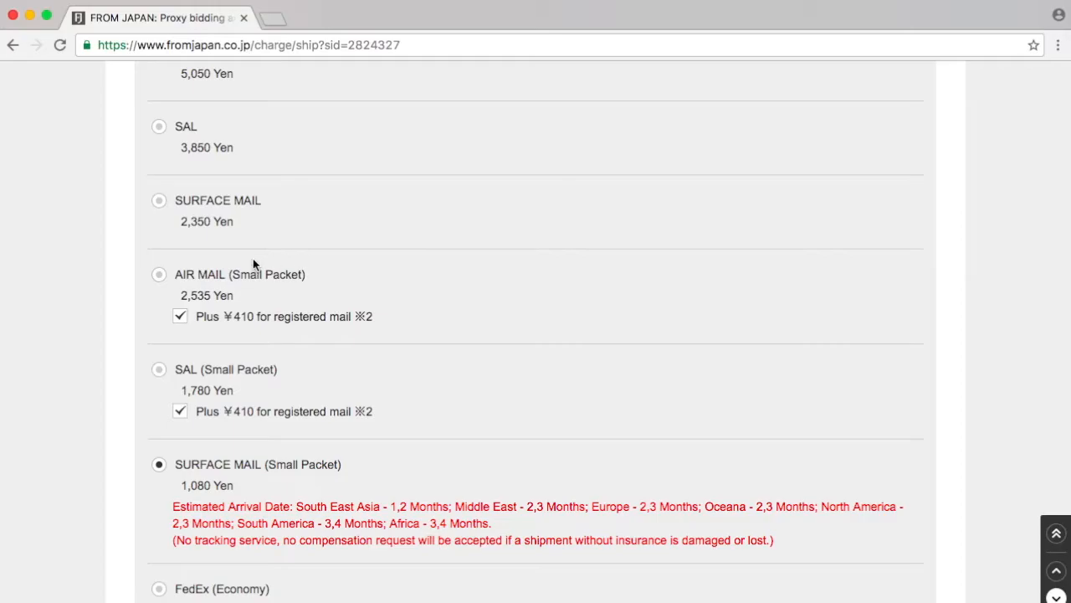
{"action": "left_click", "coordinate": [159, 274]}
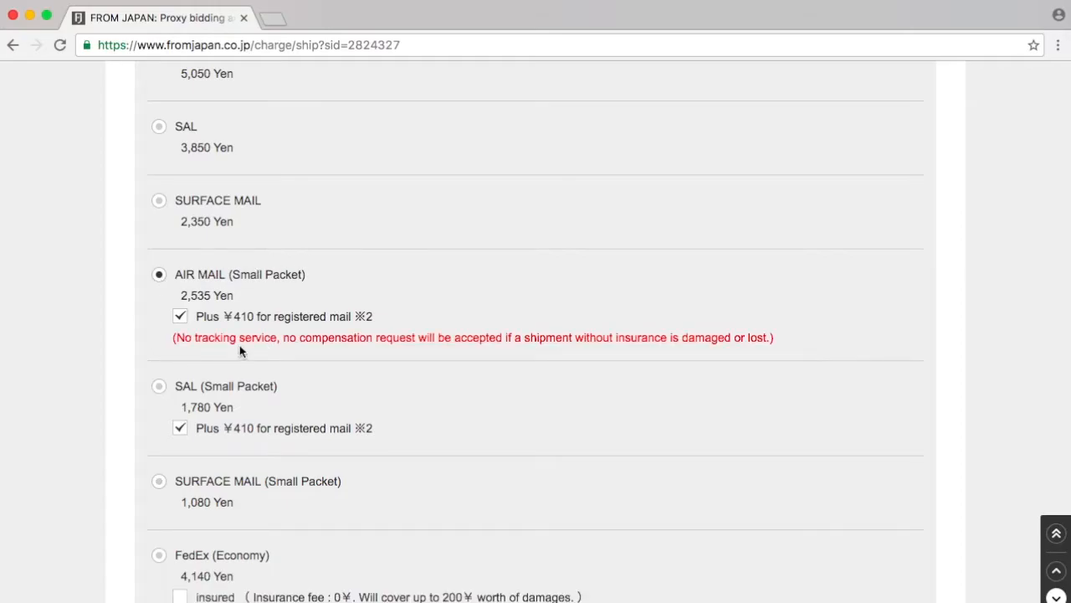
{"action": "mouse_move", "coordinate": [660, 355]}
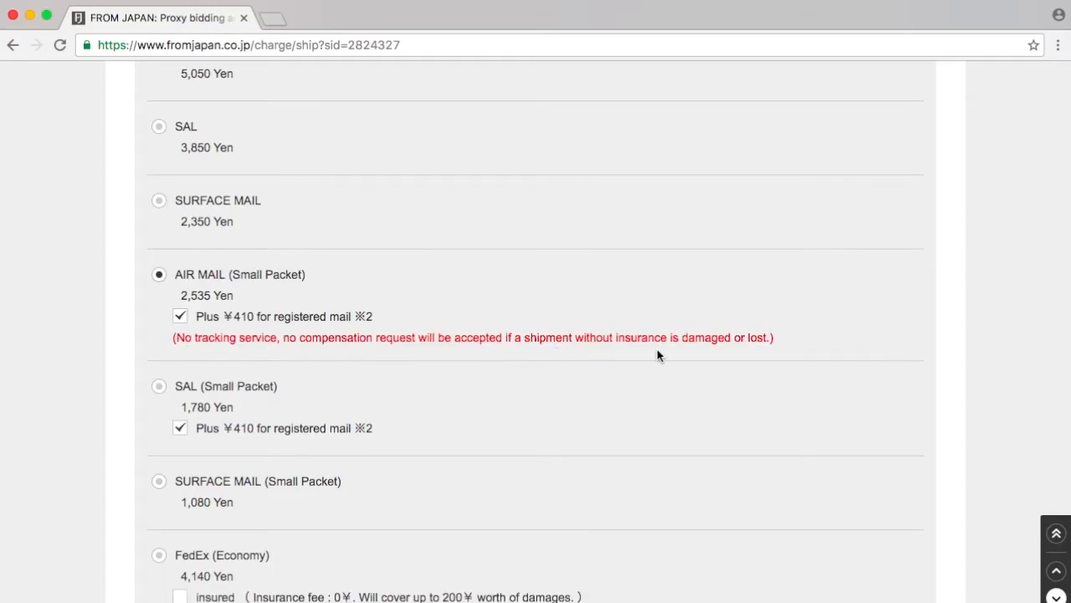
{"action": "left_click", "coordinate": [179, 316]}
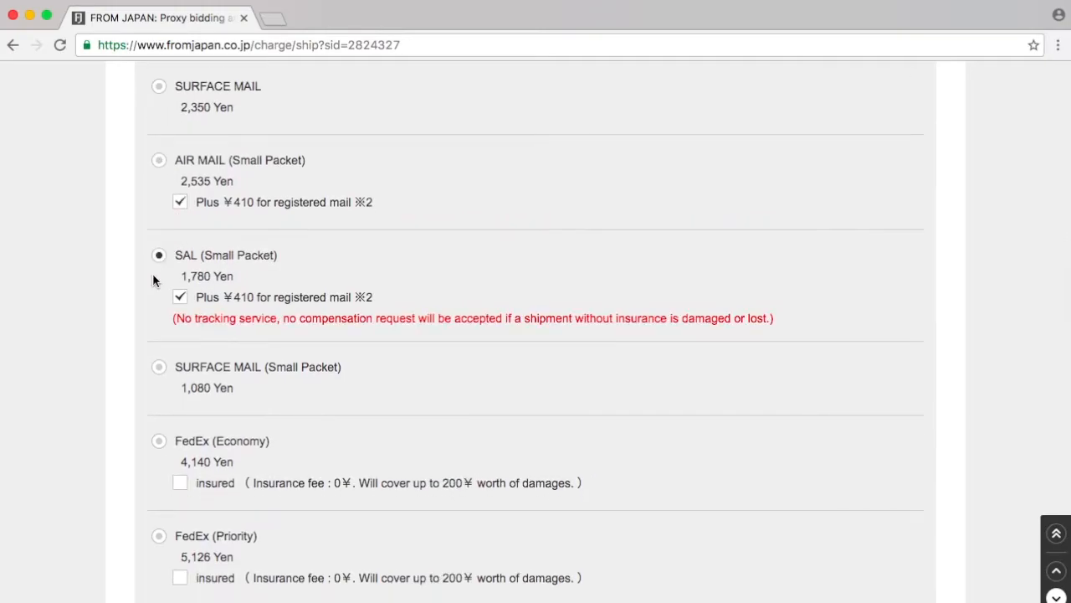
{"action": "left_click", "coordinate": [158, 160]}
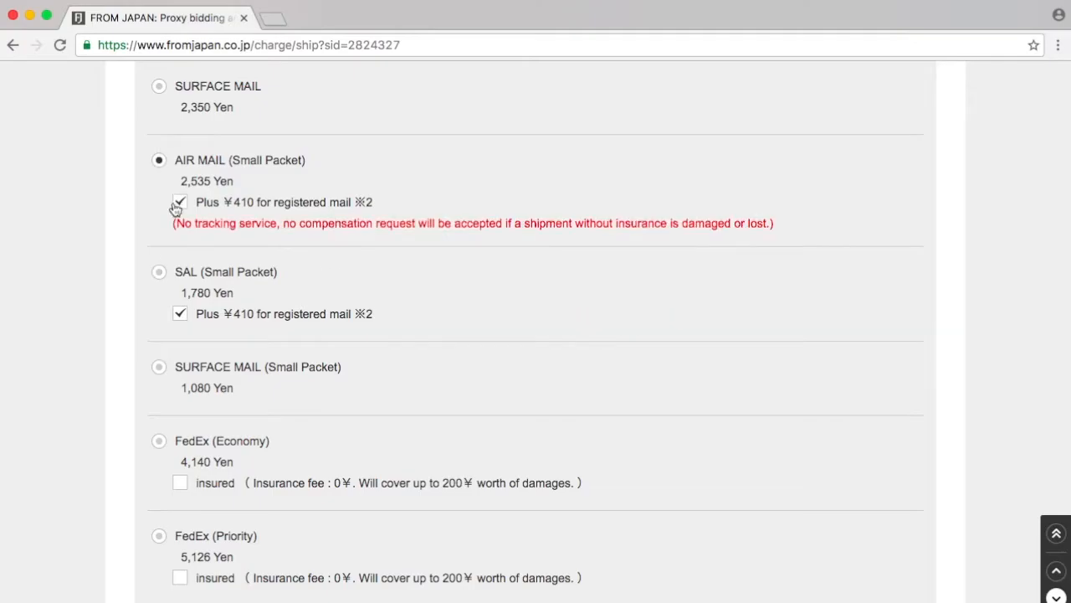
{"action": "left_click", "coordinate": [179, 201]}
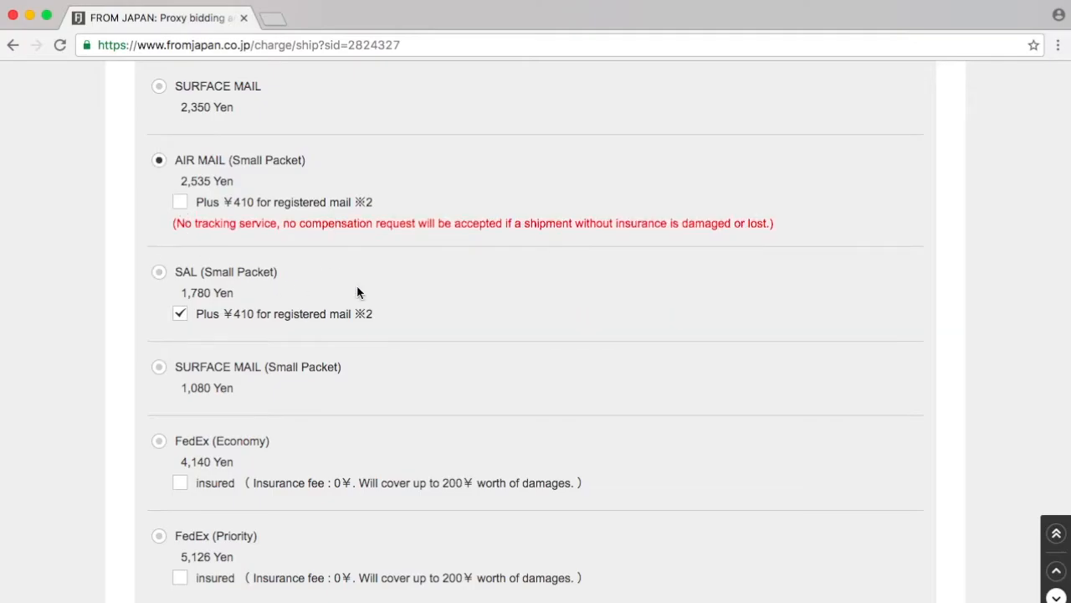
{"action": "scroll", "scroll_direction": "down", "scroll_amount": 3}
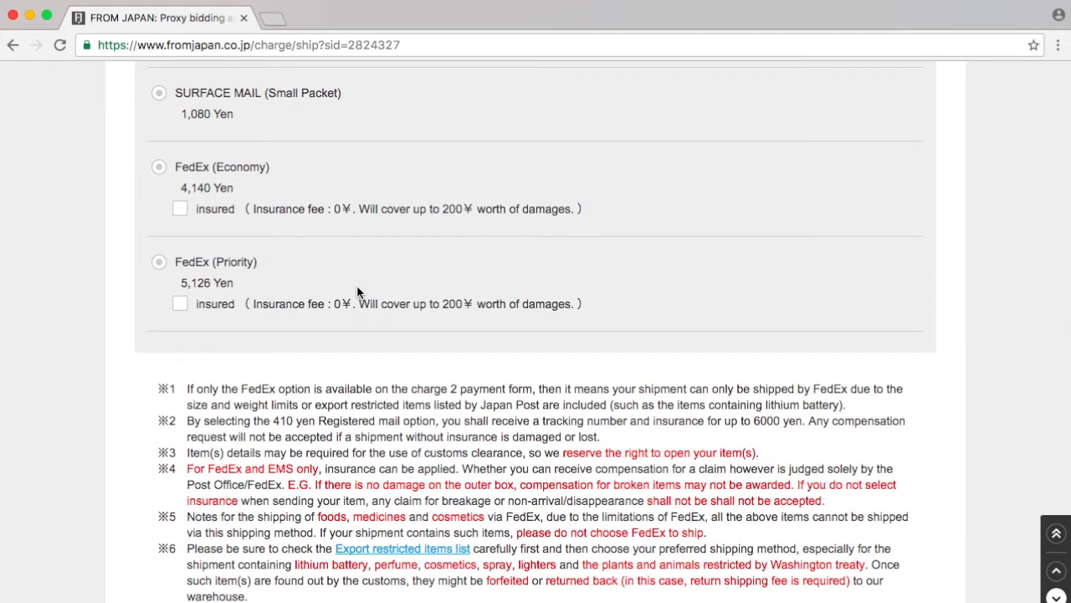
- Mark the items as a gift and highlight the 3,239 yen Charge 2 total
{"action": "scroll", "scroll_direction": "down", "scroll_amount": 3}
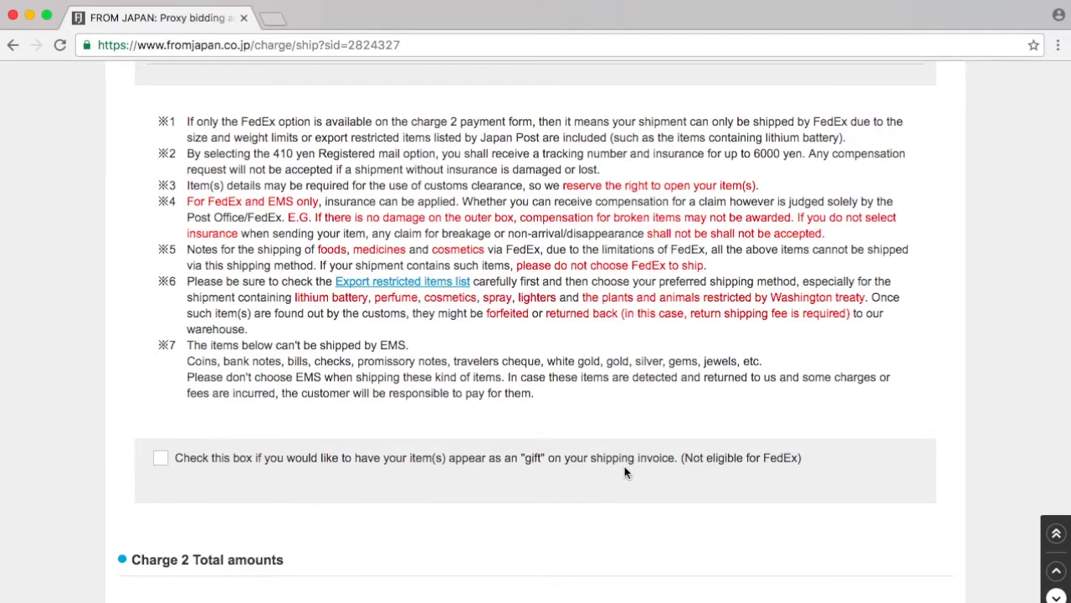
{"action": "mouse_move", "coordinate": [167, 467]}
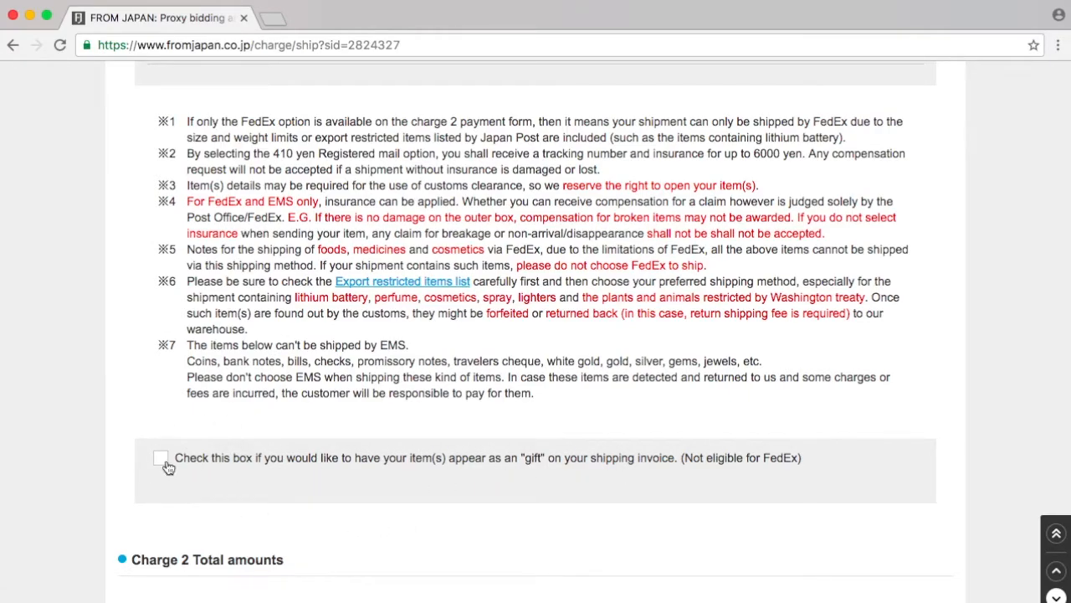
{"action": "left_click", "coordinate": [161, 458]}
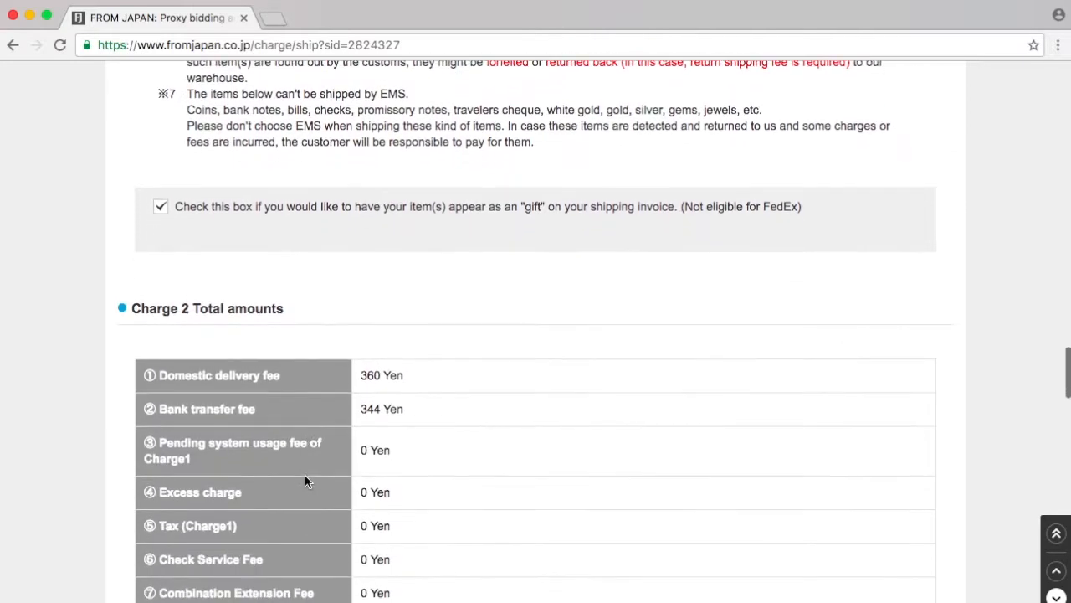
{"action": "scroll", "scroll_direction": "down", "scroll_amount": 3}
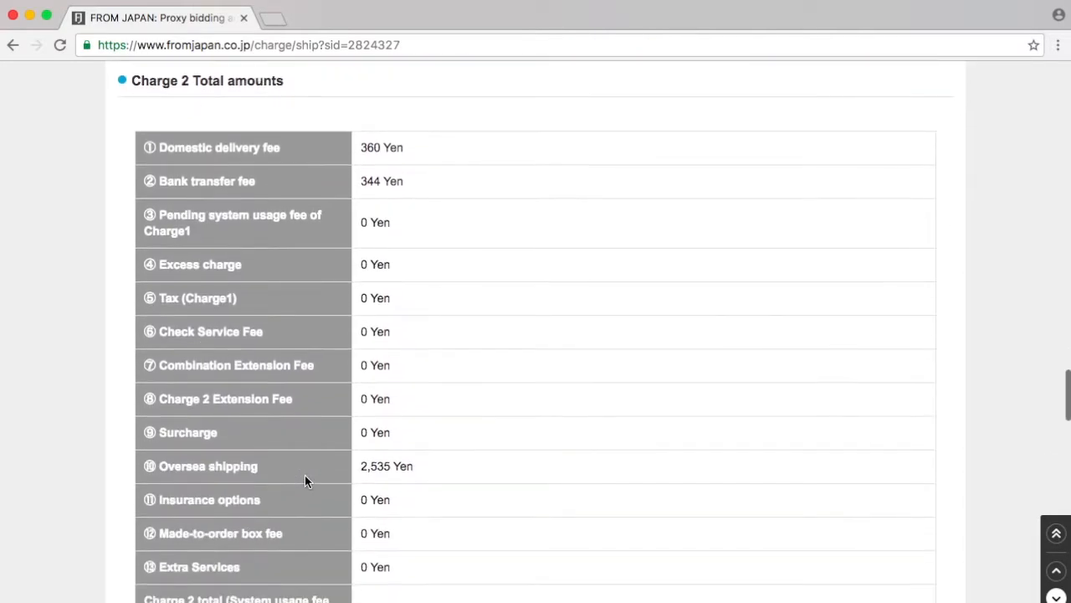
{"action": "double_click", "coordinate": [381, 147]}
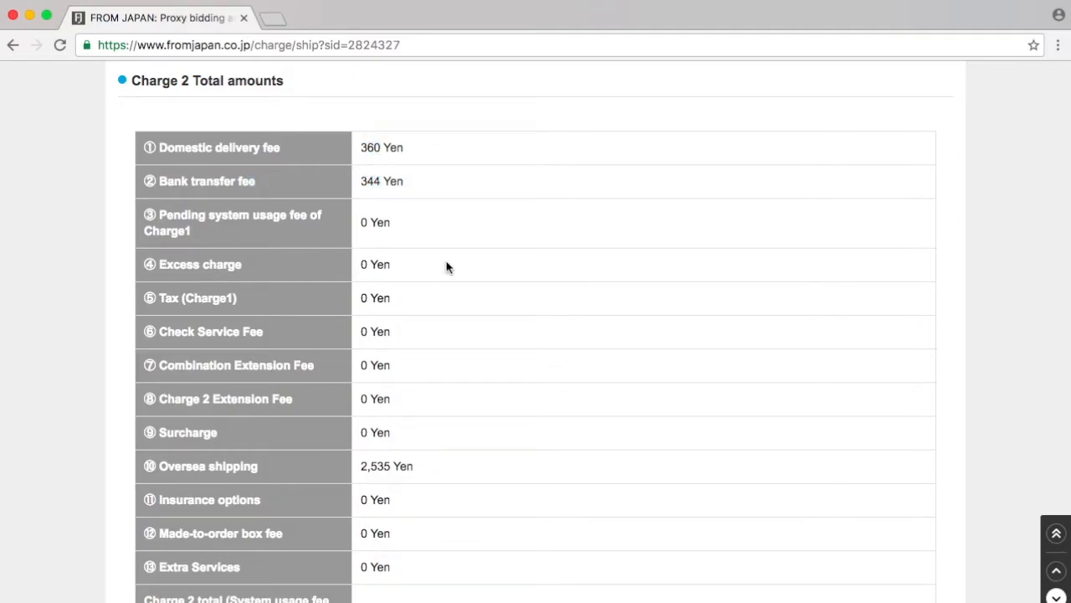
{"action": "scroll", "scroll_direction": "down", "scroll_amount": 3}
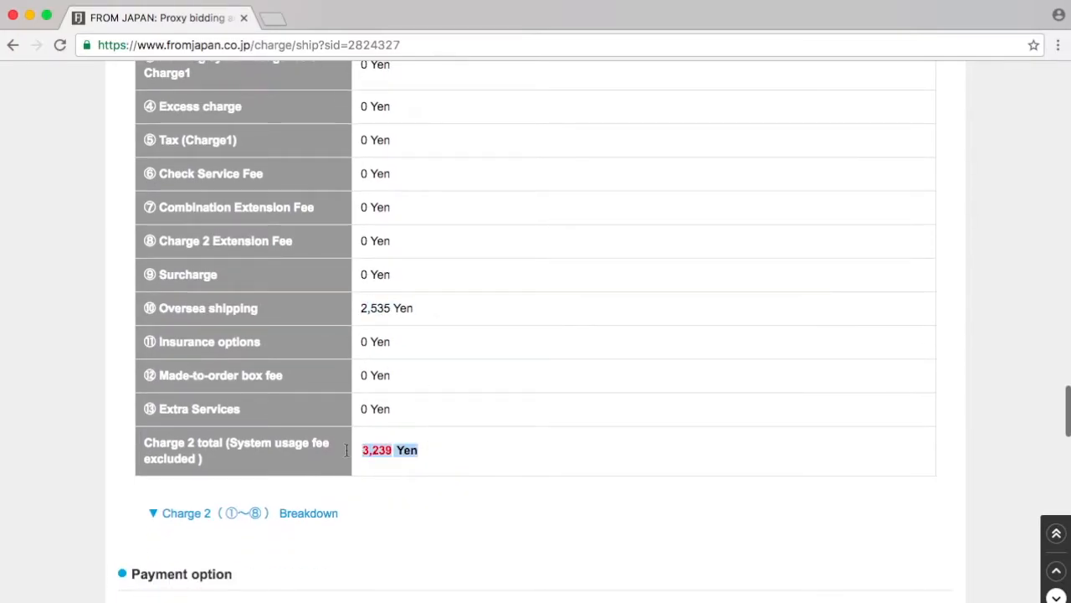
- Choose SAL (Small Packet) at 1,780 yen as the shipping method
{"action": "scroll", "scroll_direction": "down", "scroll_amount": 3}
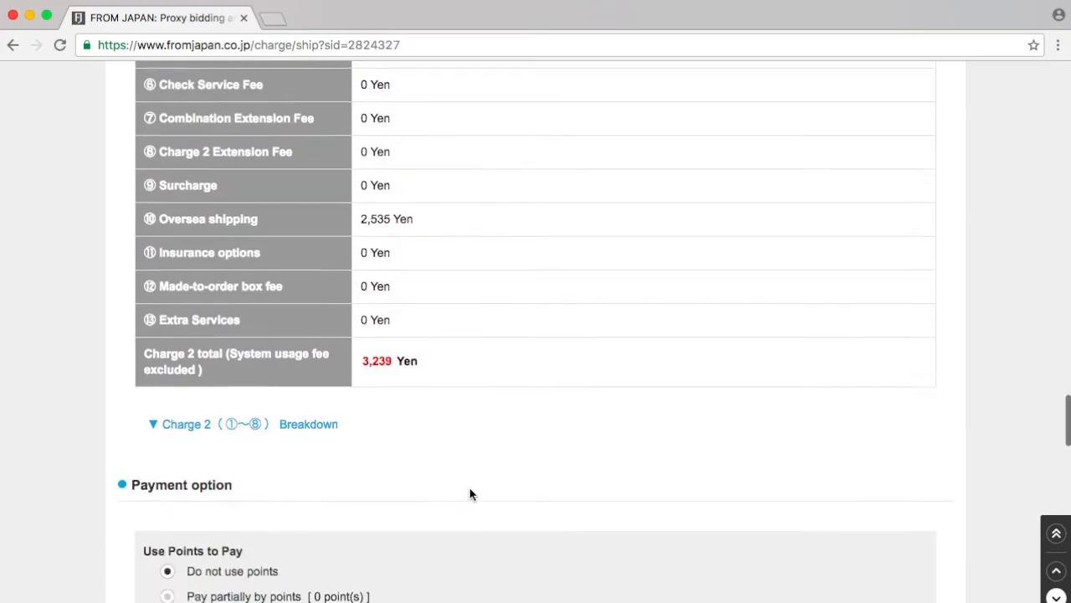
{"action": "scroll", "scroll_direction": "down", "scroll_amount": 3}
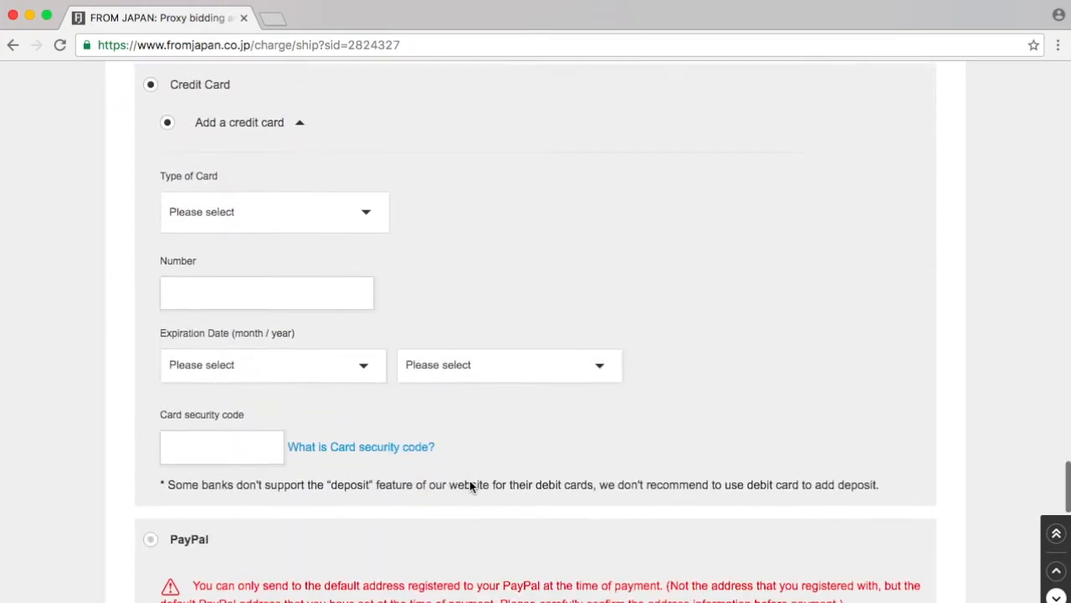
{"action": "scroll", "scroll_direction": "down", "scroll_amount": 3}
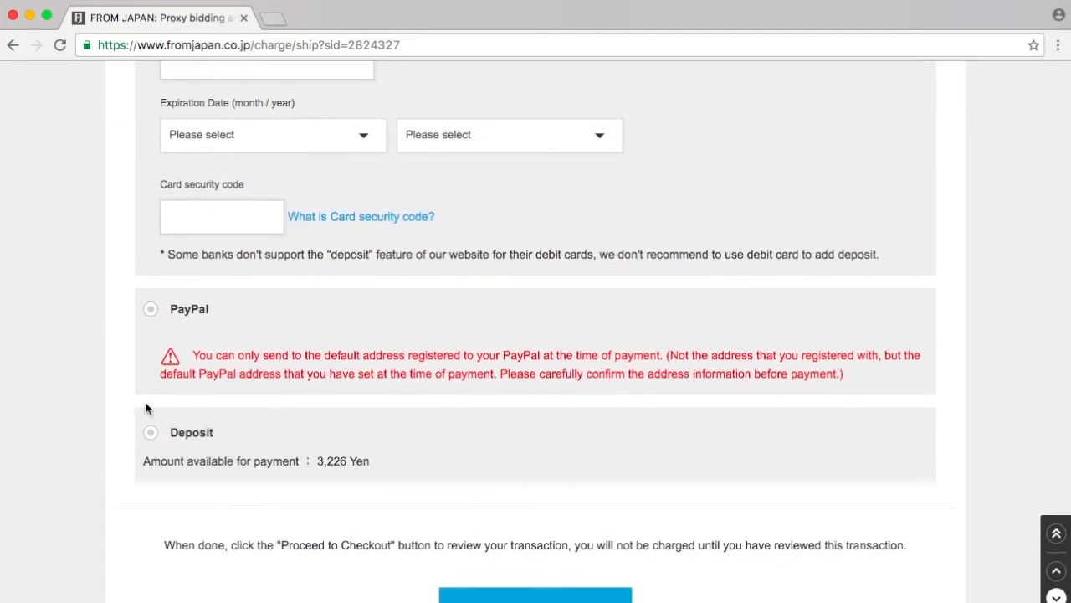
{"action": "left_click", "coordinate": [150, 432]}
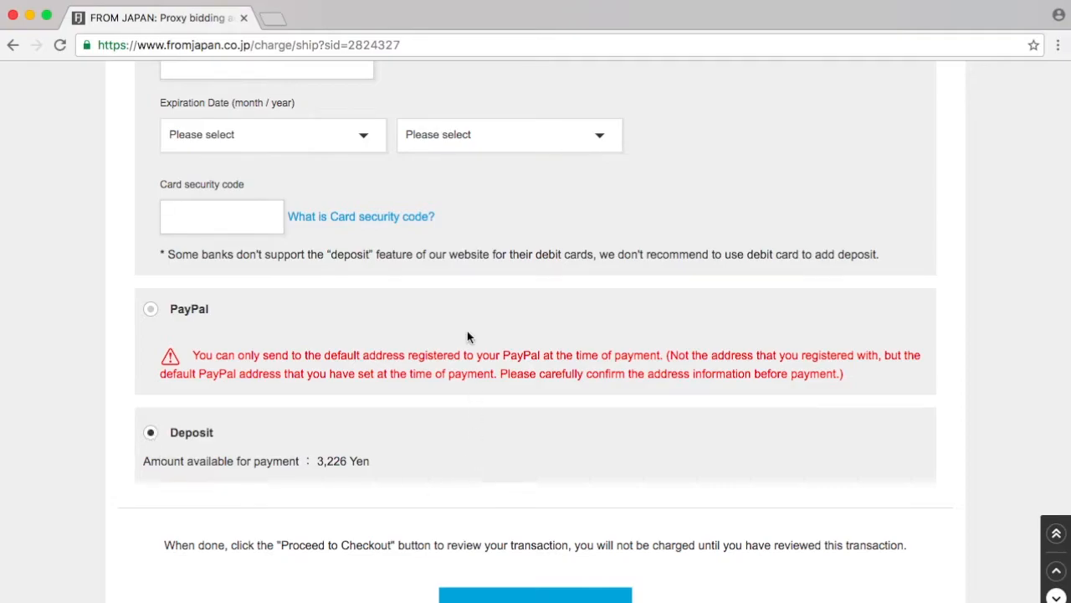
{"action": "mouse_move", "coordinate": [396, 223]}
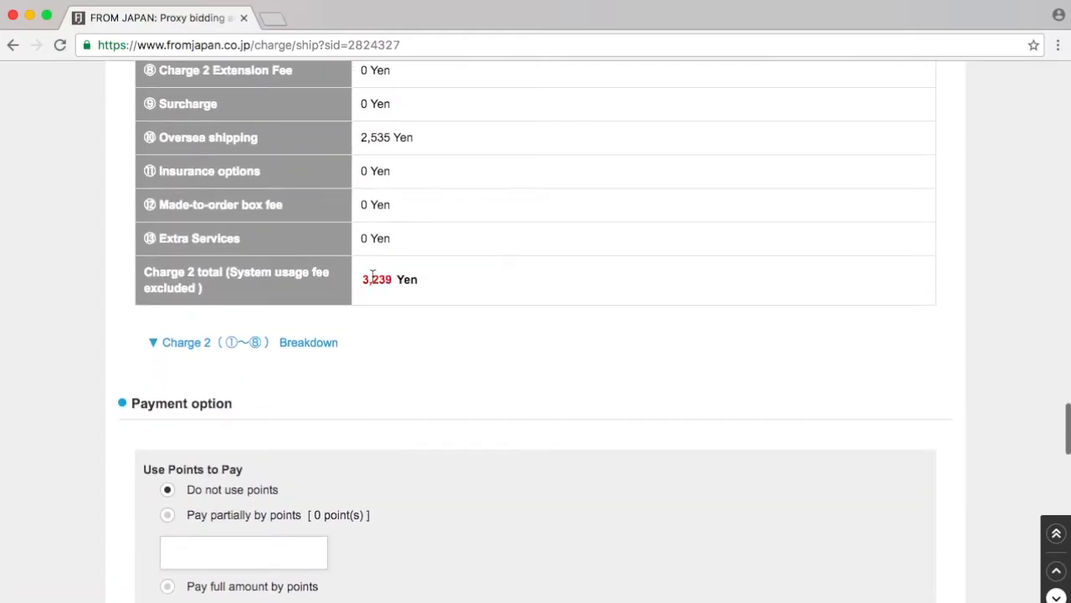
{"action": "scroll", "scroll_direction": "down", "scroll_amount": 3}
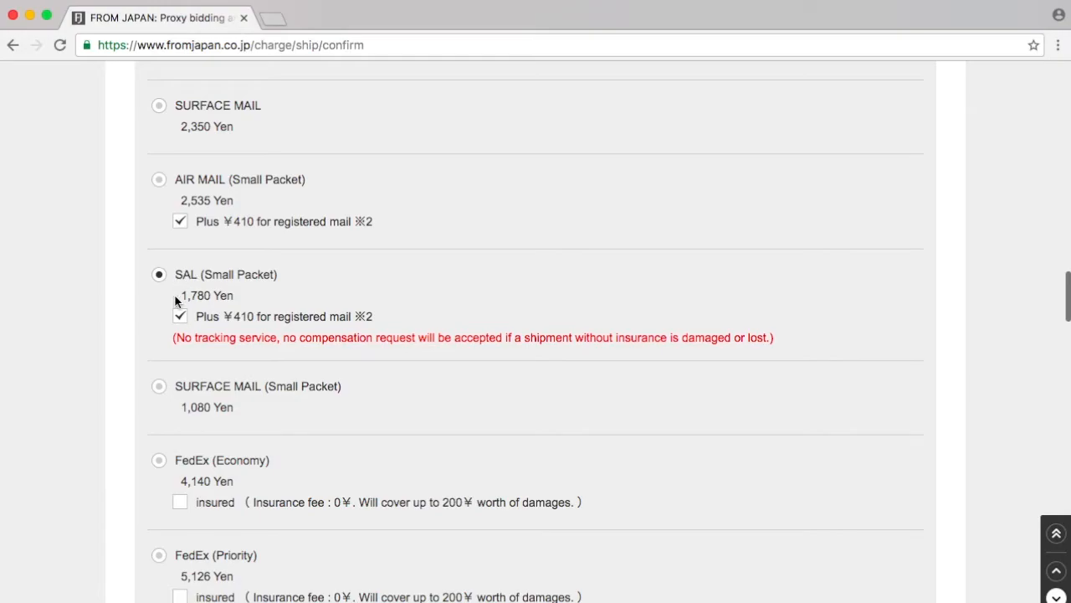
{"action": "mouse_move", "coordinate": [199, 335]}
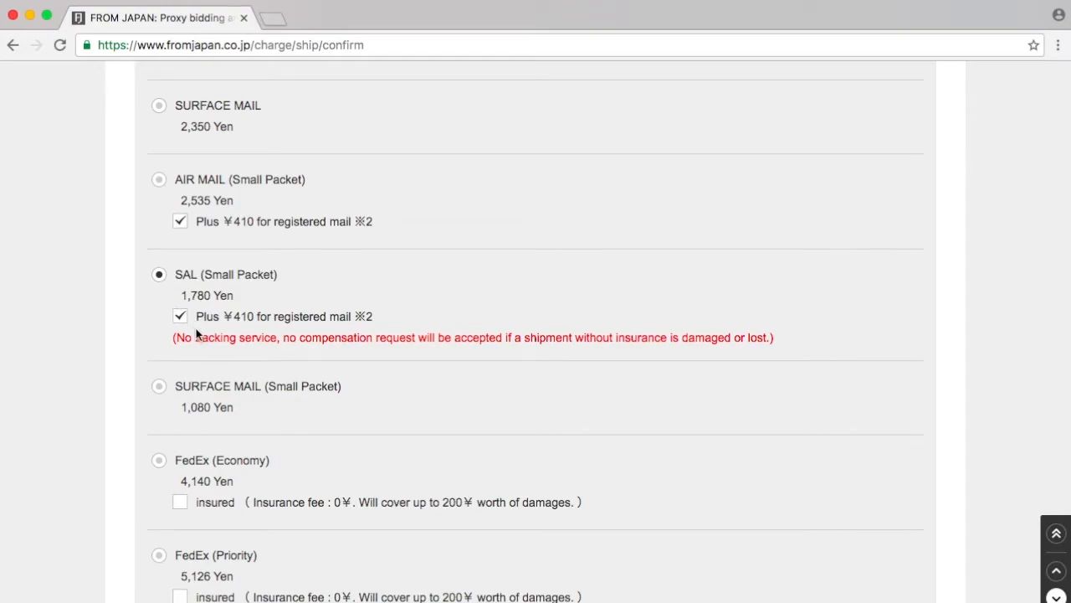
- Drop SAL's ¥410 registered mail for a 2,484 yen total and proceed to checkout
{"action": "left_click", "coordinate": [180, 316]}
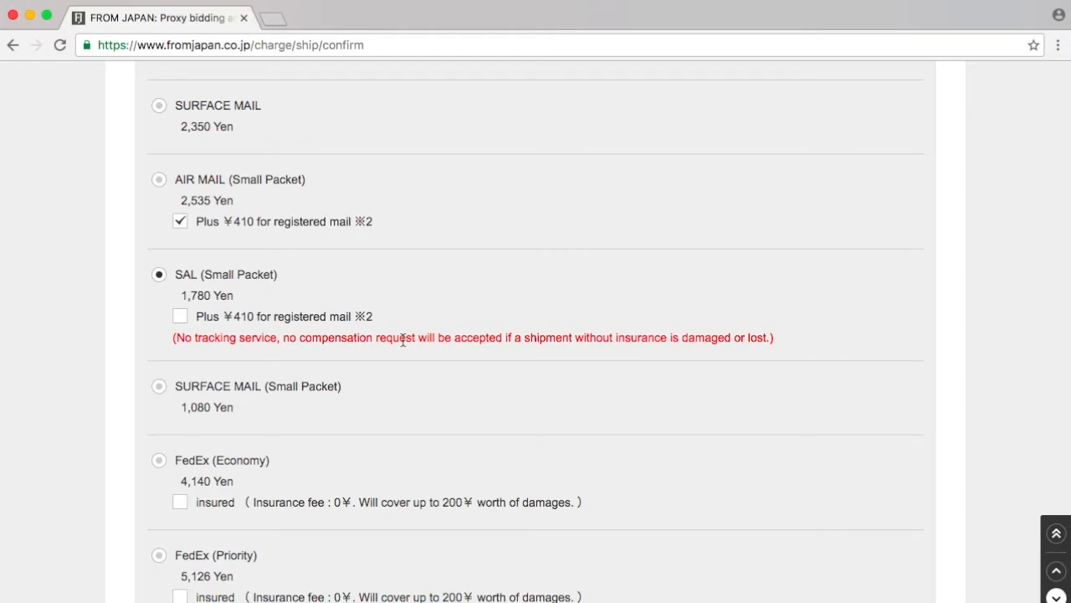
{"action": "scroll", "scroll_direction": "down", "scroll_amount": 3}
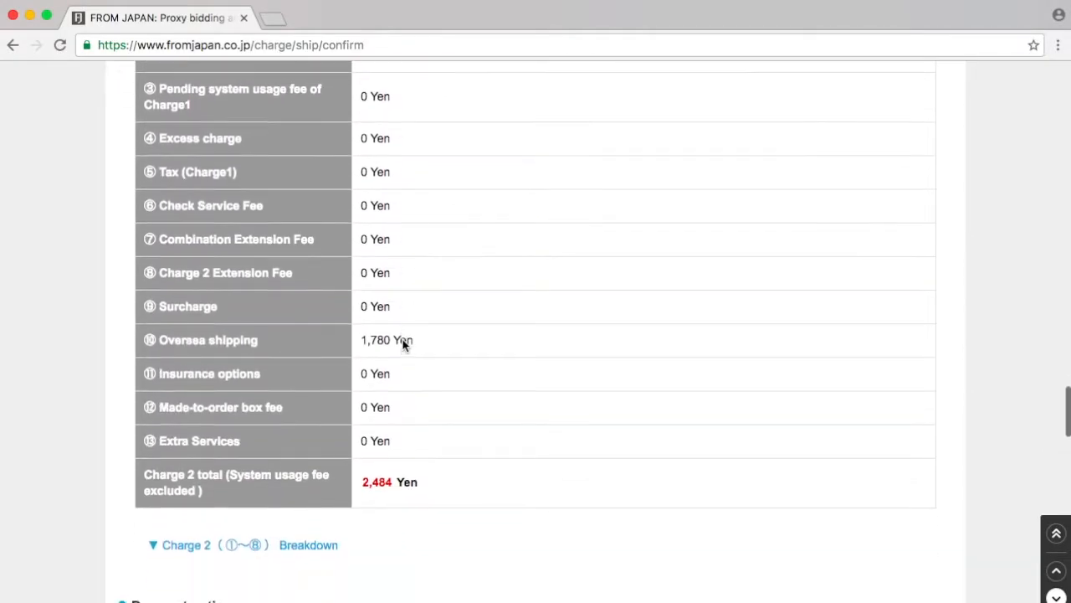
{"action": "scroll", "scroll_direction": "down", "scroll_amount": 3}
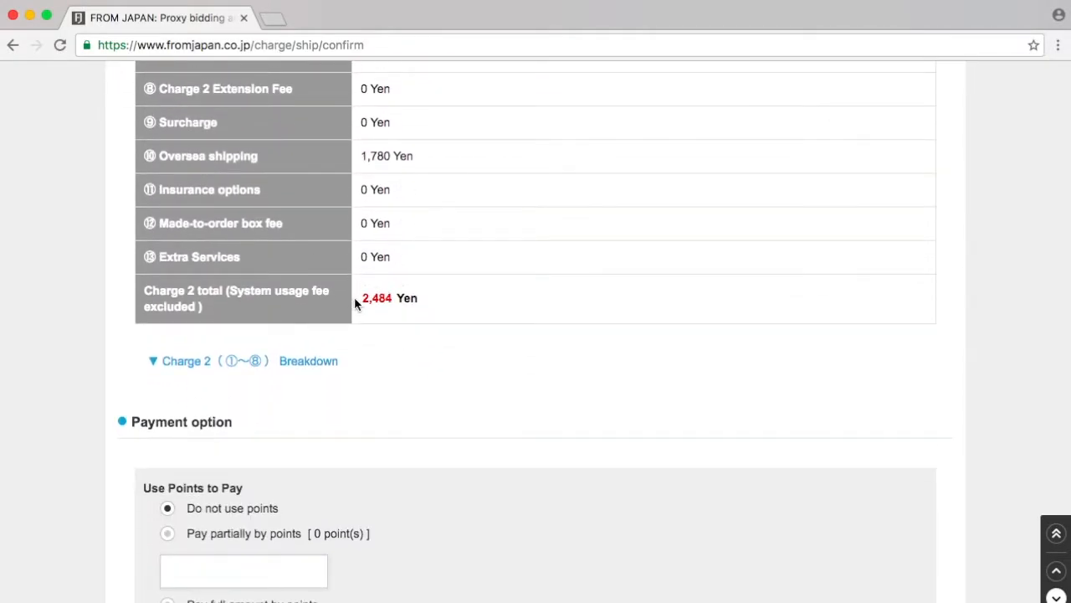
{"action": "scroll", "scroll_direction": "down", "scroll_amount": 3}
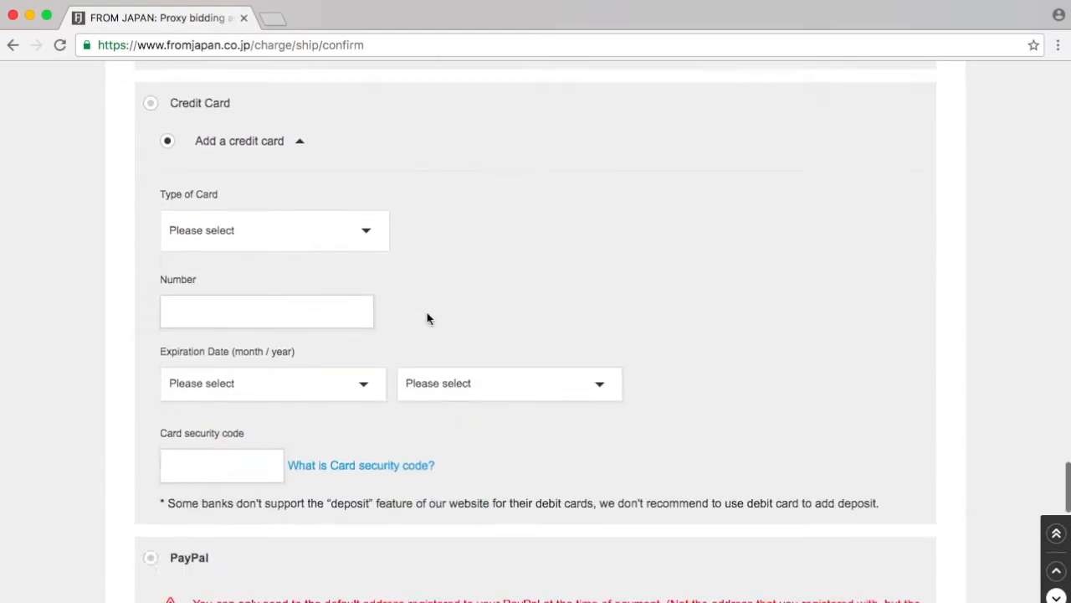
{"action": "scroll", "scroll_direction": "down", "scroll_amount": 3}
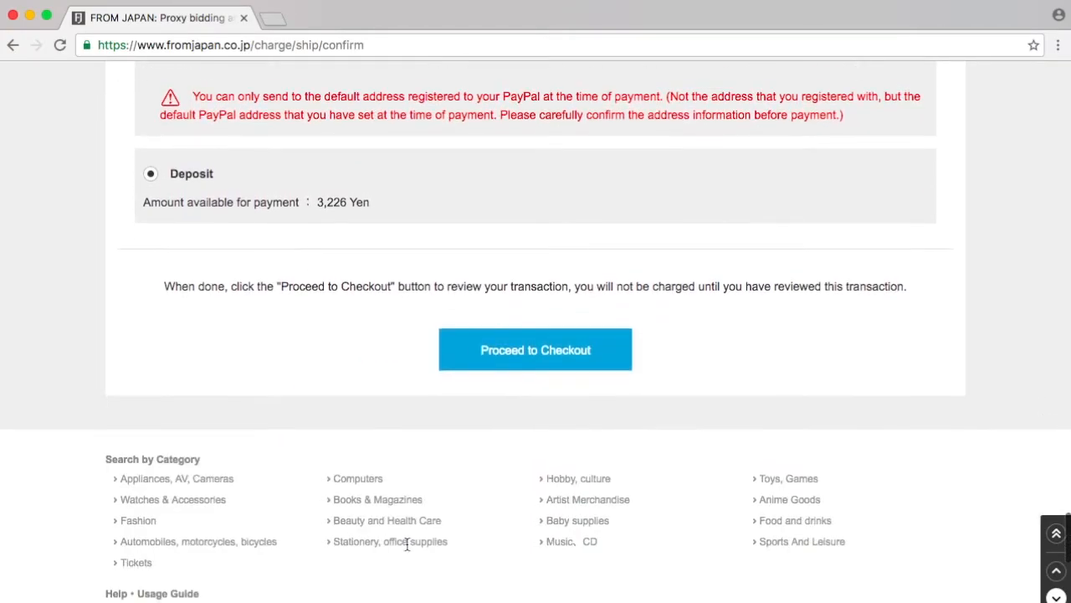
{"action": "left_click", "coordinate": [535, 349]}
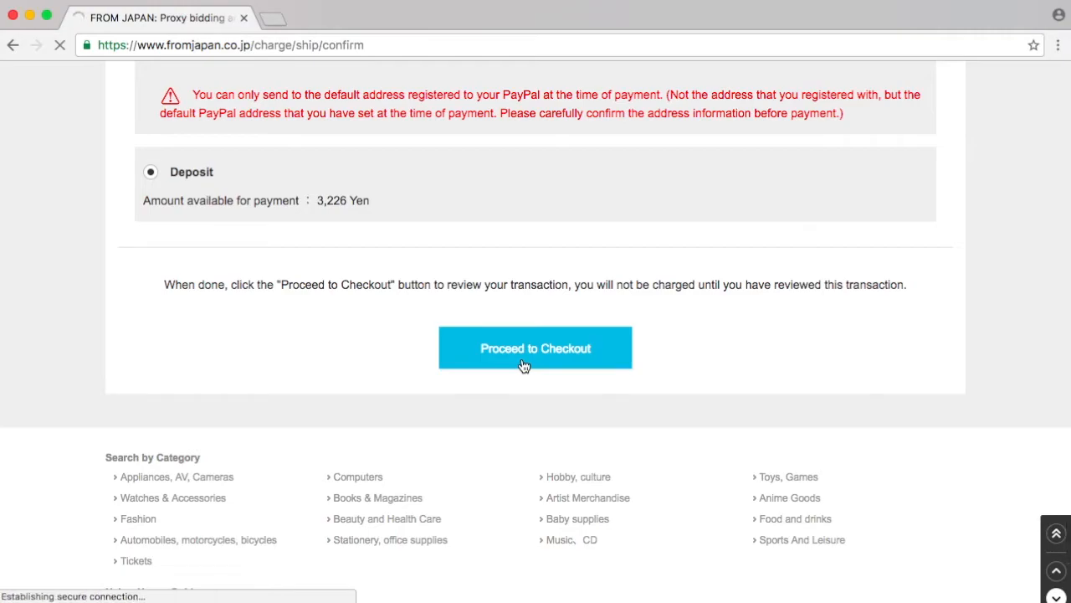
- Review the Charge 2 payment details and pay 2,608 yen from the deposit
{"action": "left_click", "coordinate": [535, 347]}
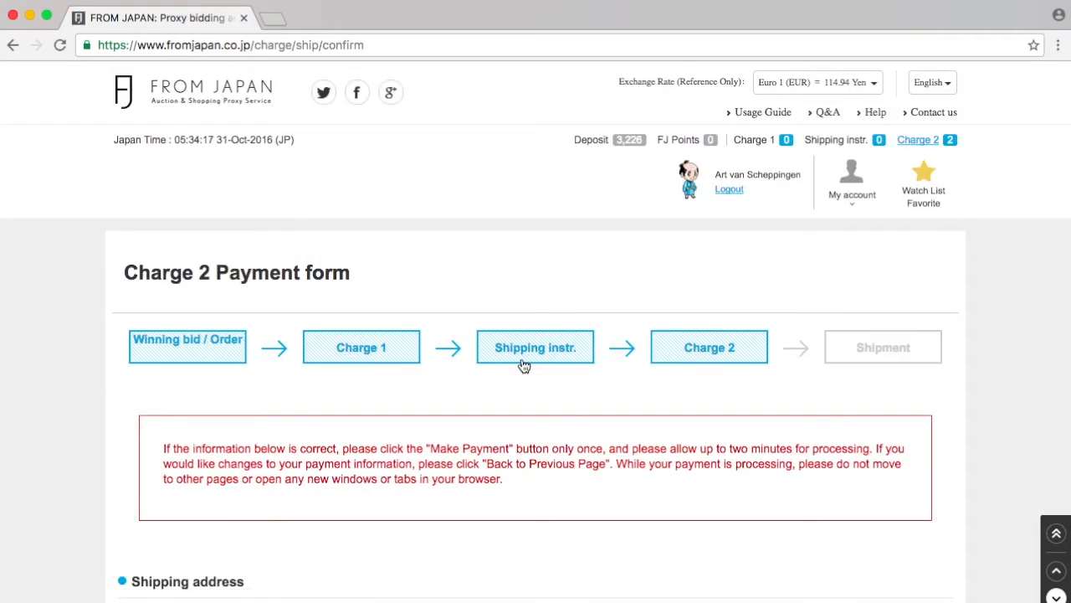
{"action": "scroll", "scroll_direction": "down", "scroll_amount": 3}
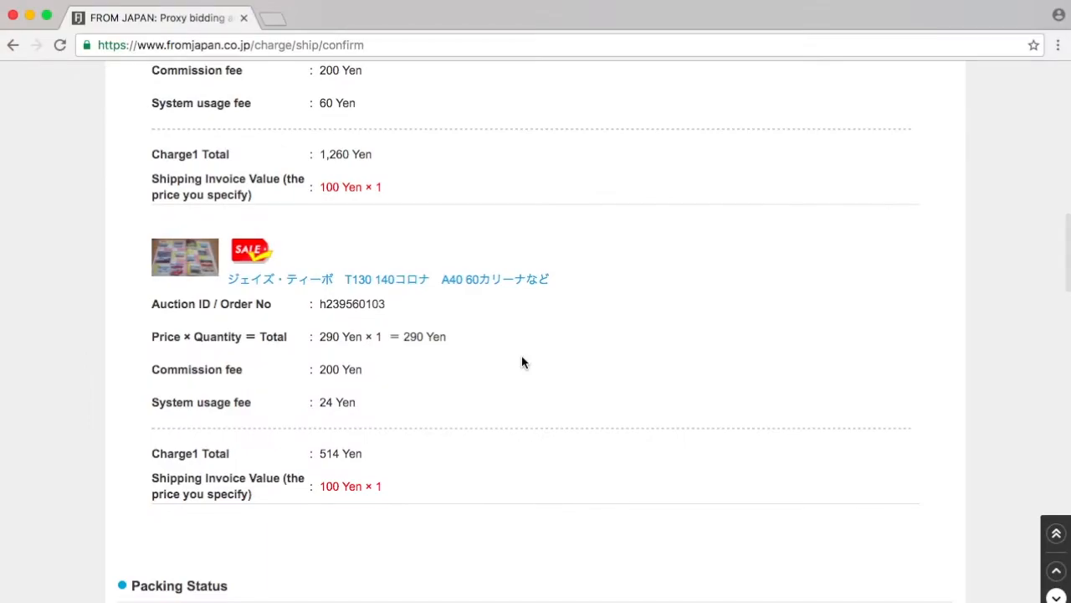
{"action": "scroll", "scroll_direction": "down", "scroll_amount": 3}
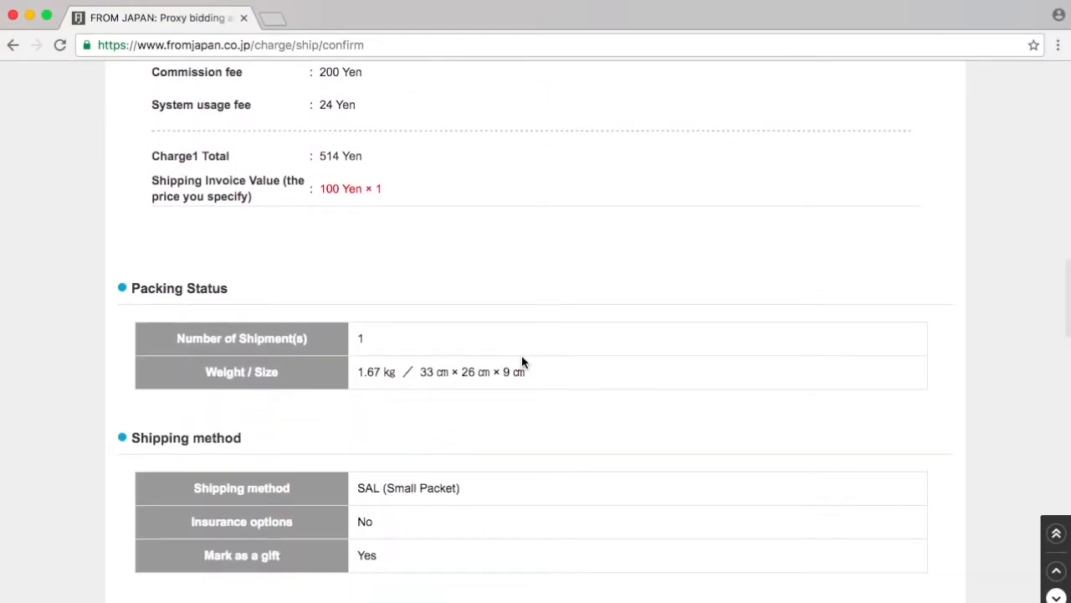
{"action": "scroll", "scroll_direction": "down", "scroll_amount": 3}
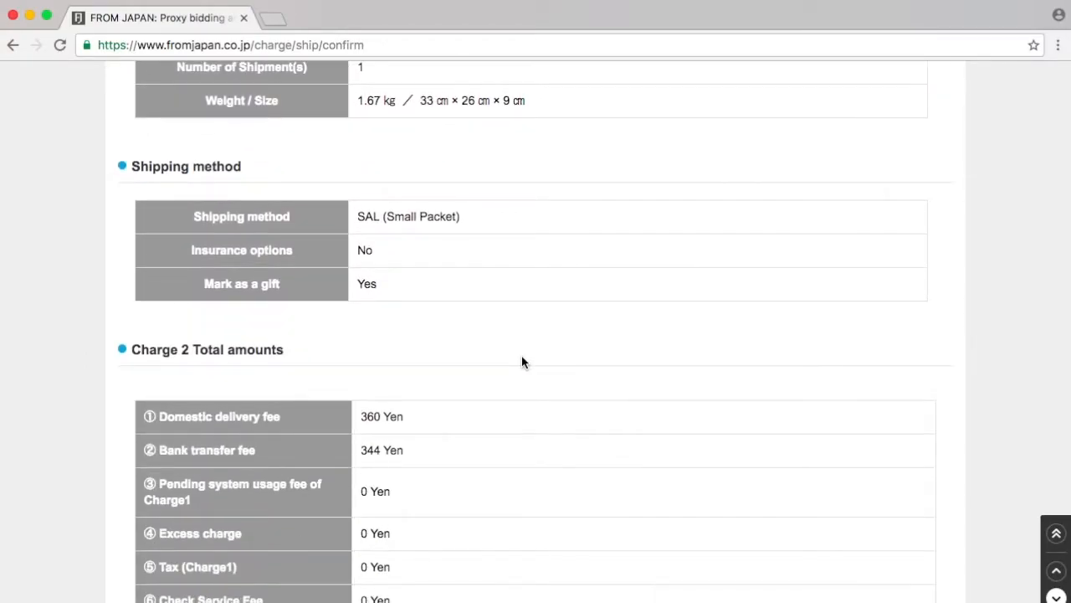
{"action": "scroll", "scroll_direction": "down", "scroll_amount": 3}
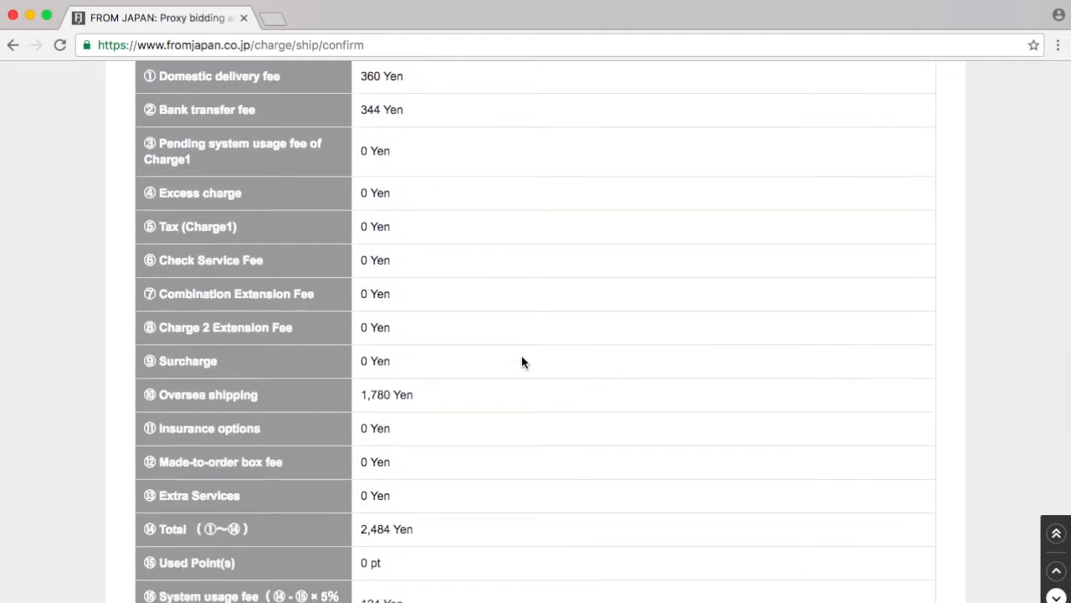
{"action": "scroll", "scroll_direction": "down", "scroll_amount": 3}
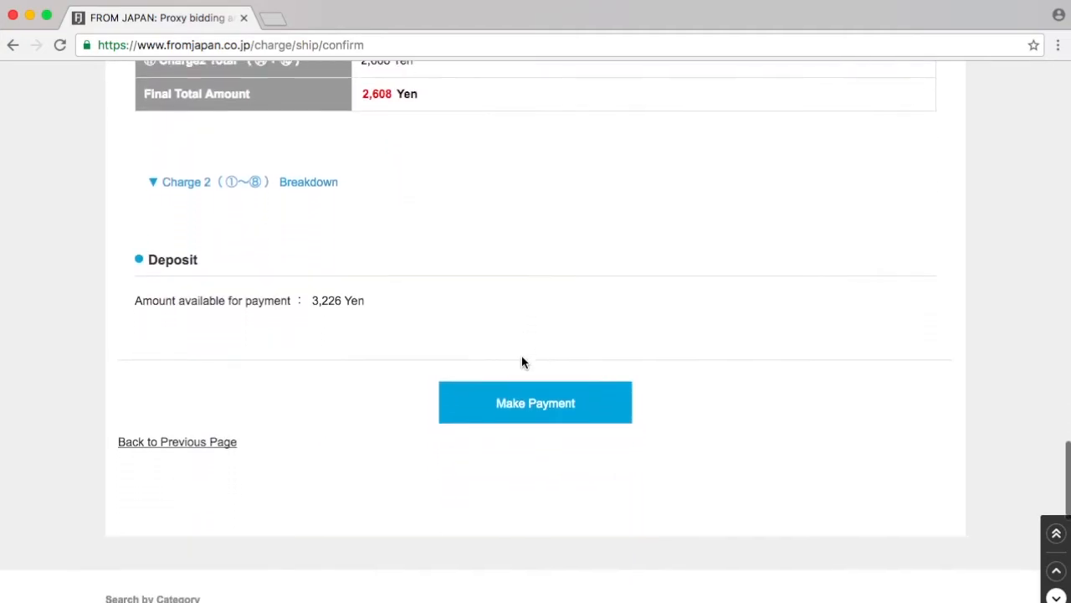
{"action": "left_click", "coordinate": [534, 401]}
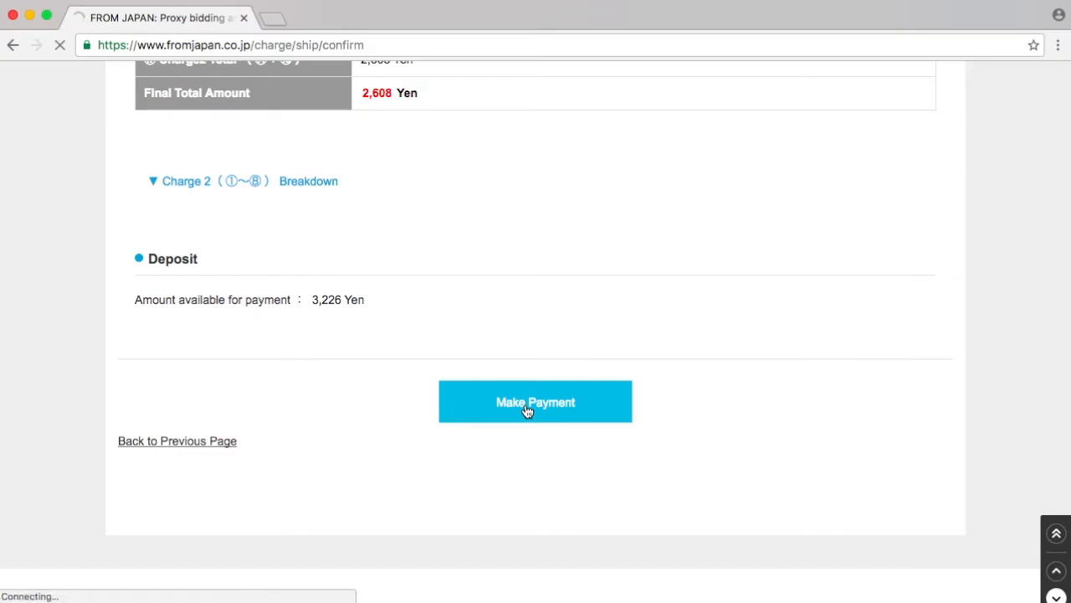
{"action": "left_click", "coordinate": [535, 401]}
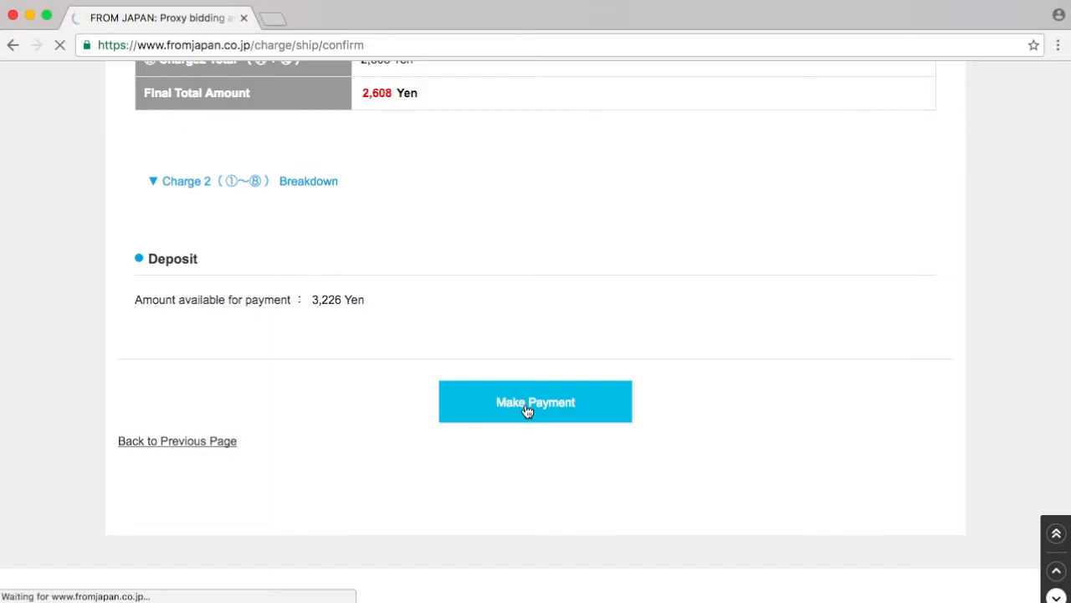
{"action": "left_click", "coordinate": [535, 401]}
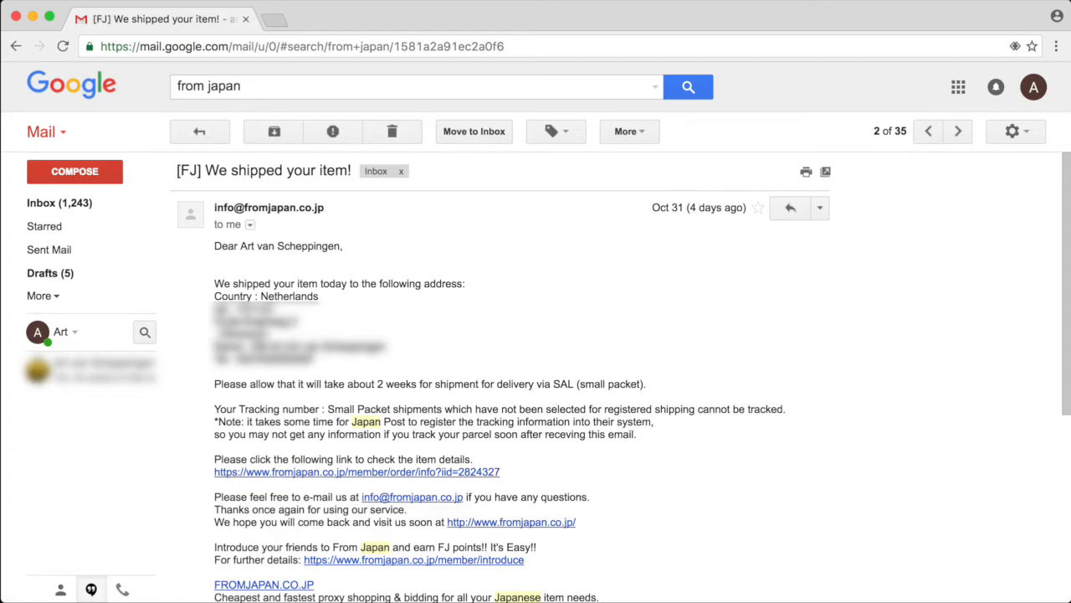
- Move from the shipped-item email to the newer From Japan revamped-service email
{"action": "left_click", "coordinate": [927, 131]}
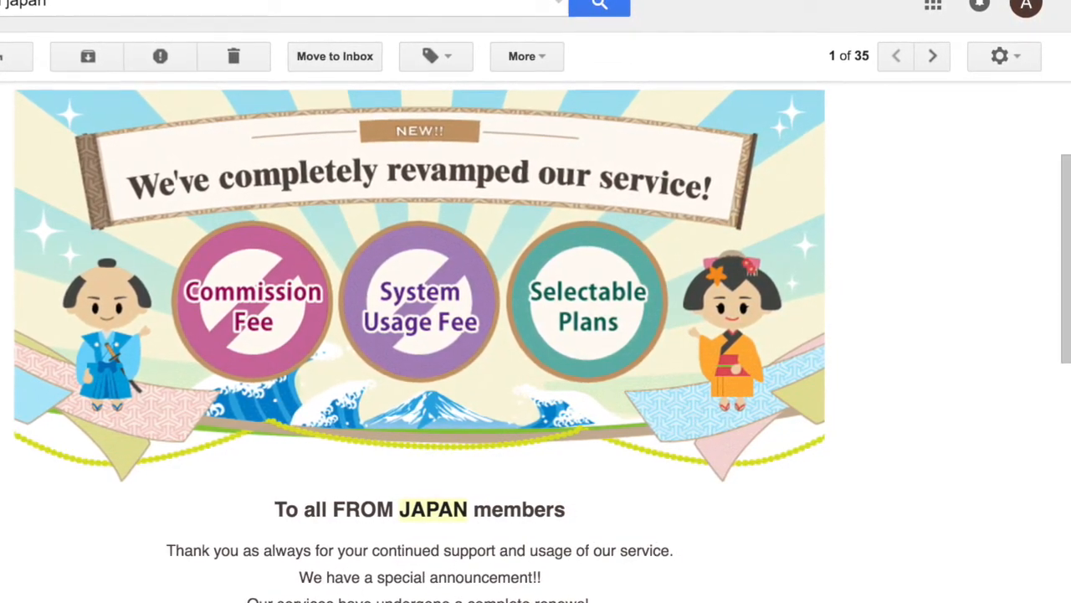
{"action": "scroll", "scroll_direction": "down", "scroll_amount": 3}
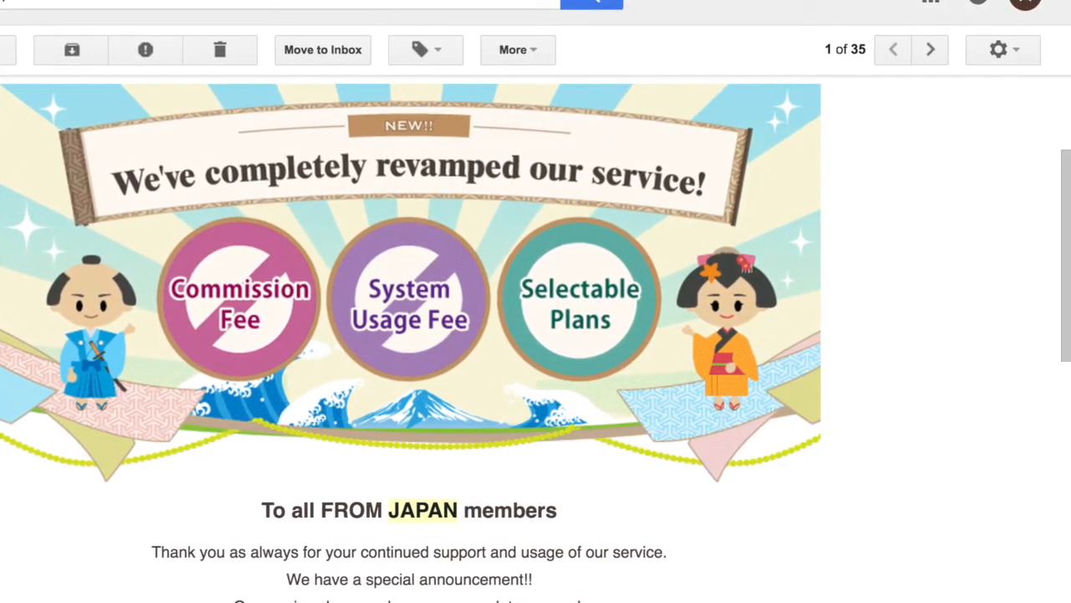